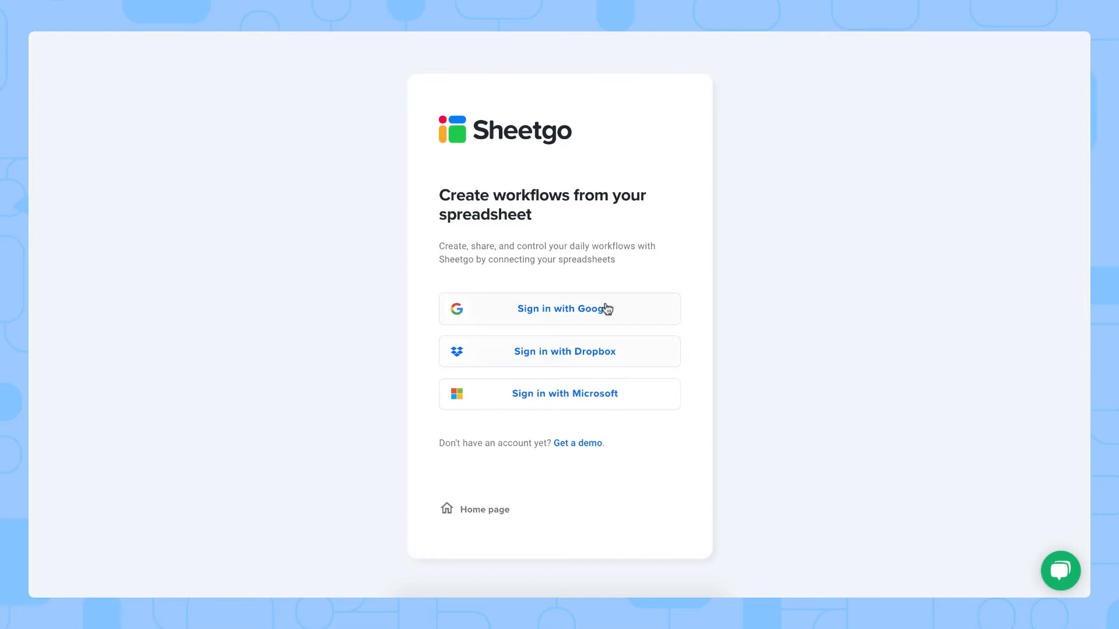
pyautogui.moveTo(749, 378)
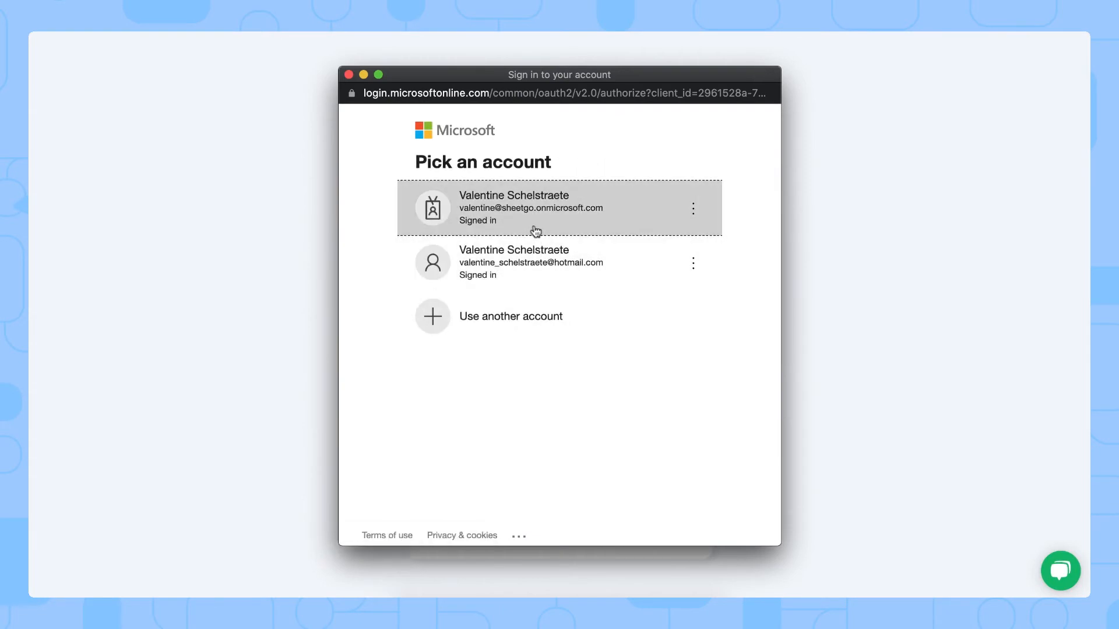
# Sign into Sheetgo by choosing the Microsoft work account in the account picker
pyautogui.click(558, 207)
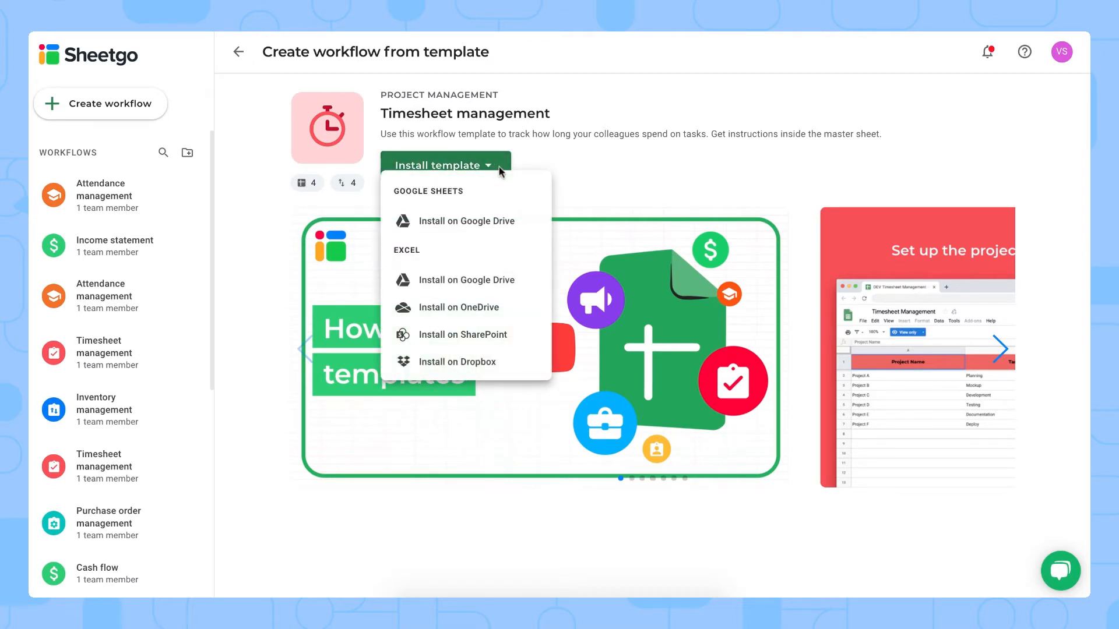
pyautogui.moveTo(468, 198)
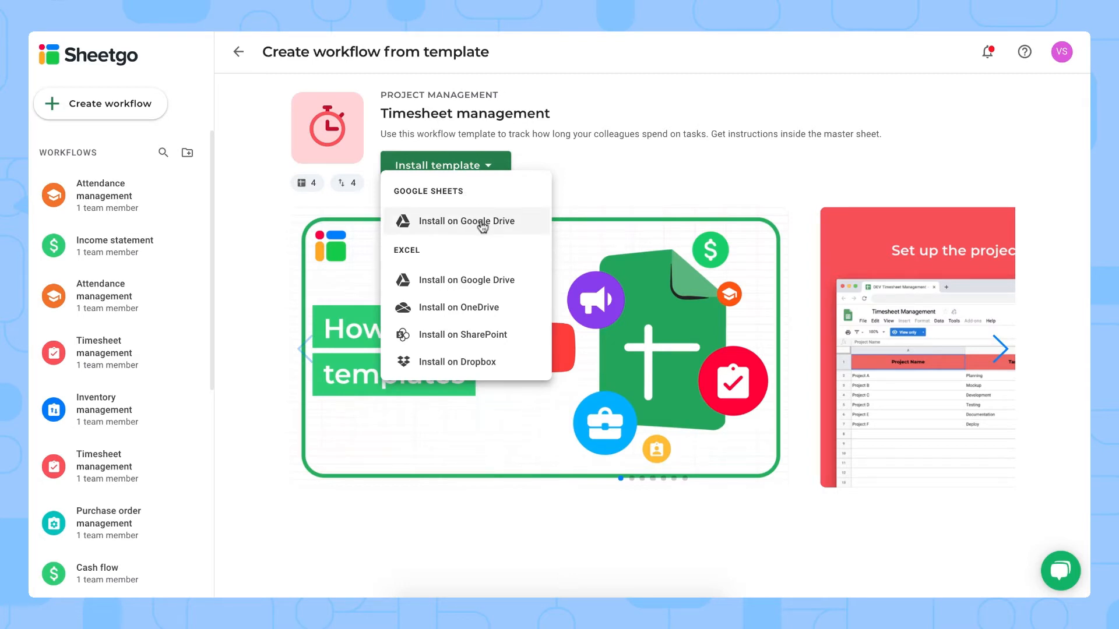
pyautogui.moveTo(449, 256)
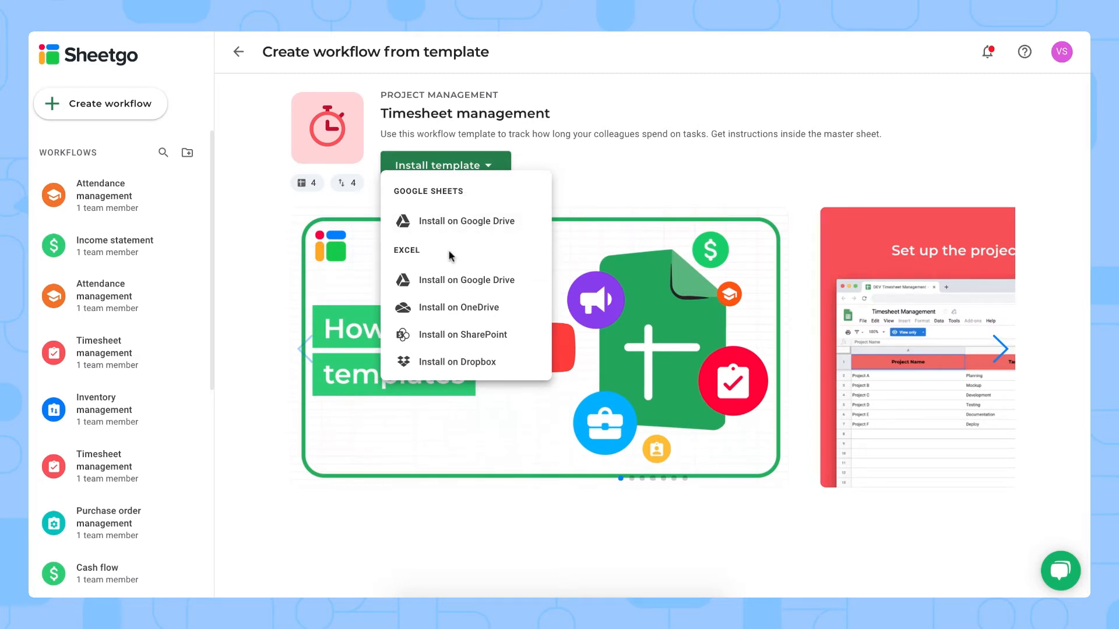
pyautogui.moveTo(468, 279)
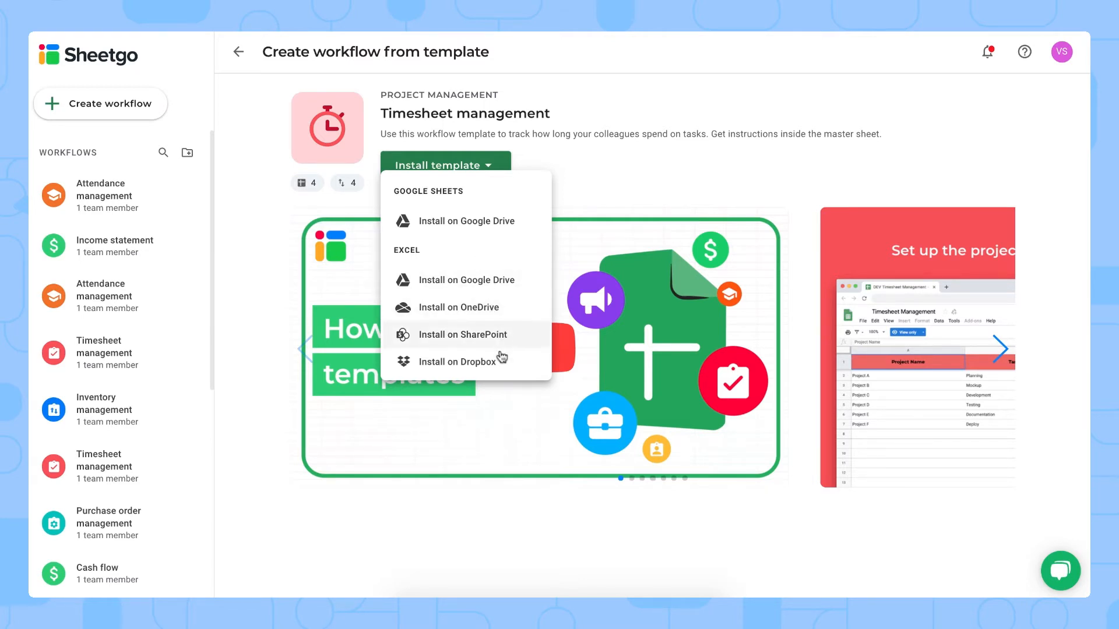
pyautogui.moveTo(514, 327)
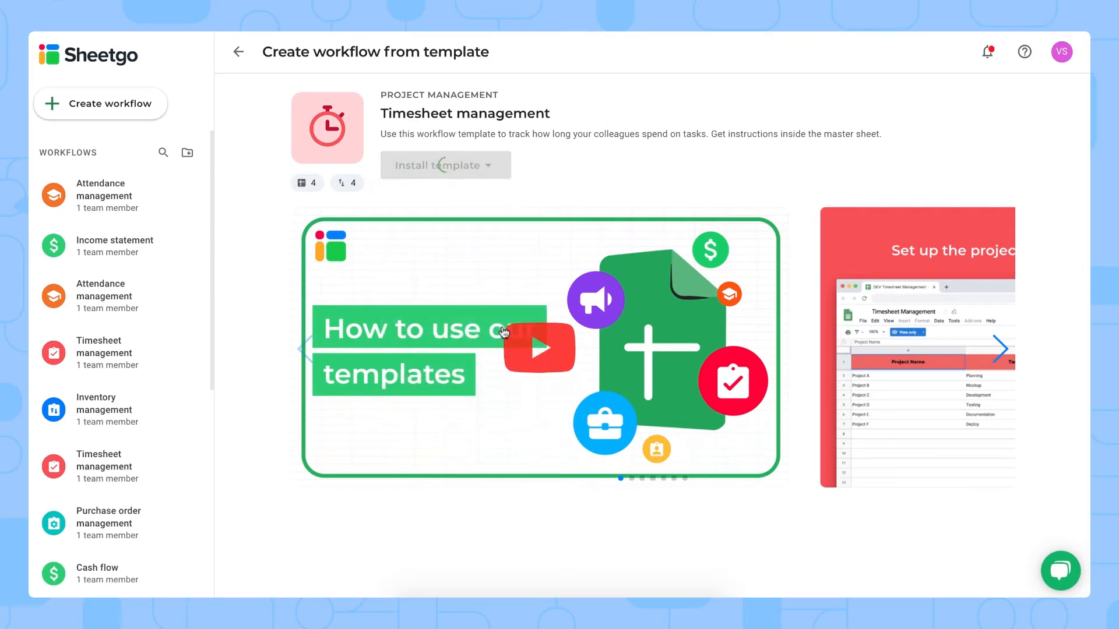
# Install the Timesheet management template using an Excel install option
pyautogui.click(438, 164)
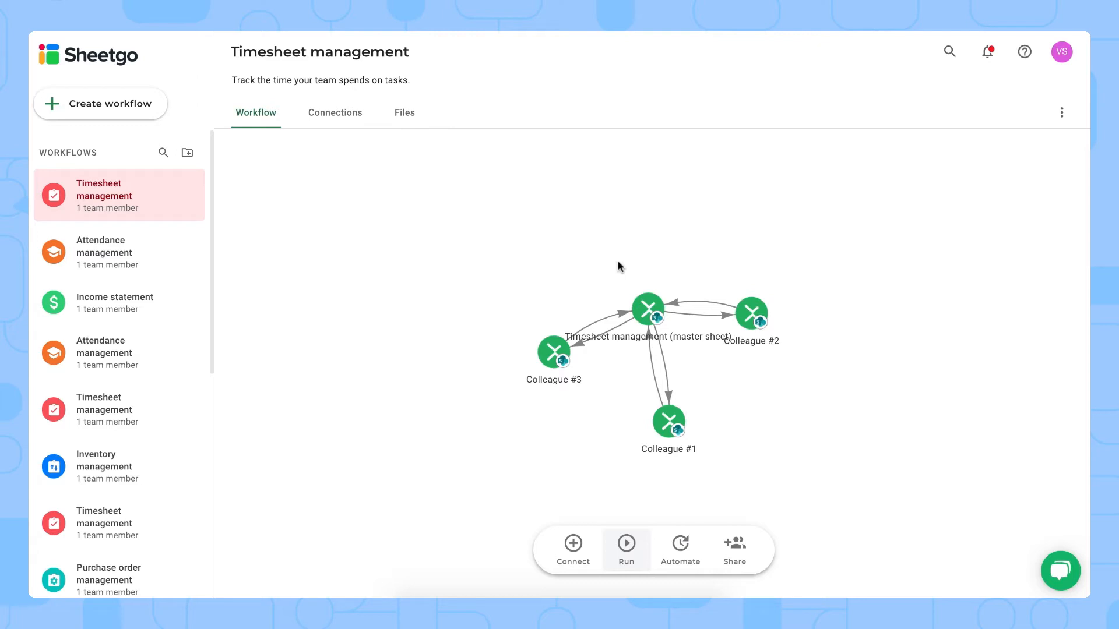
pyautogui.moveTo(615, 272)
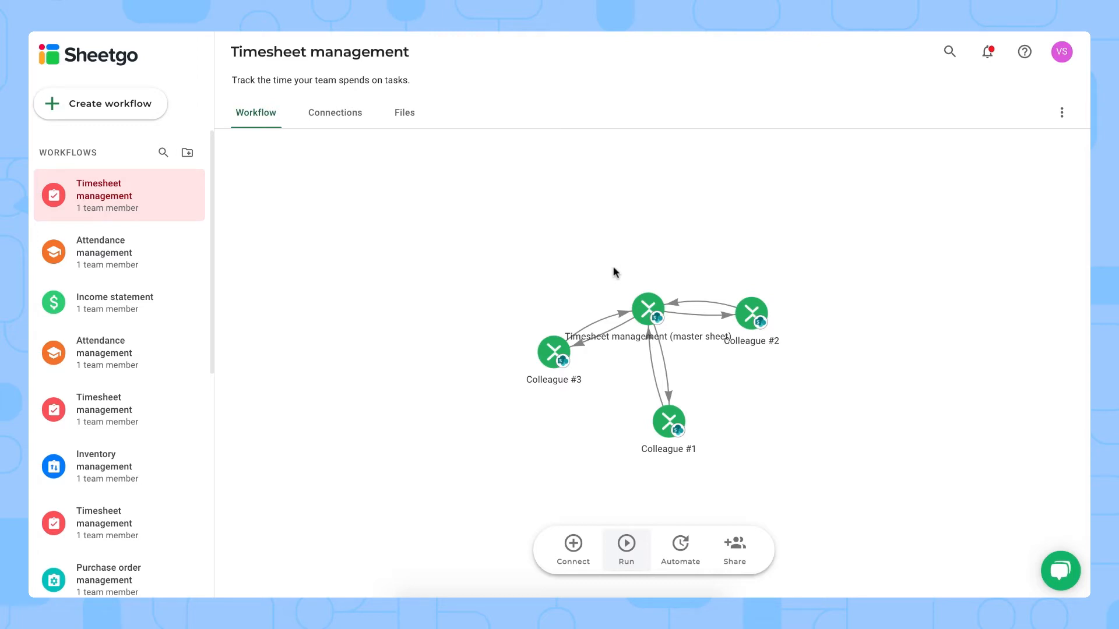
pyautogui.moveTo(751, 385)
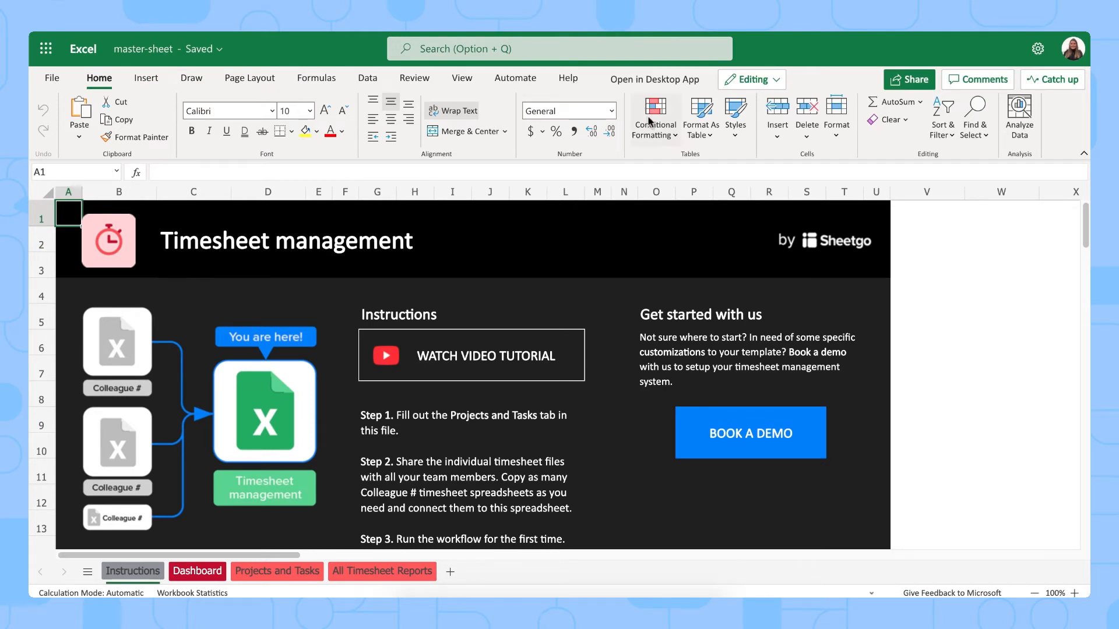
pyautogui.moveTo(668, 87)
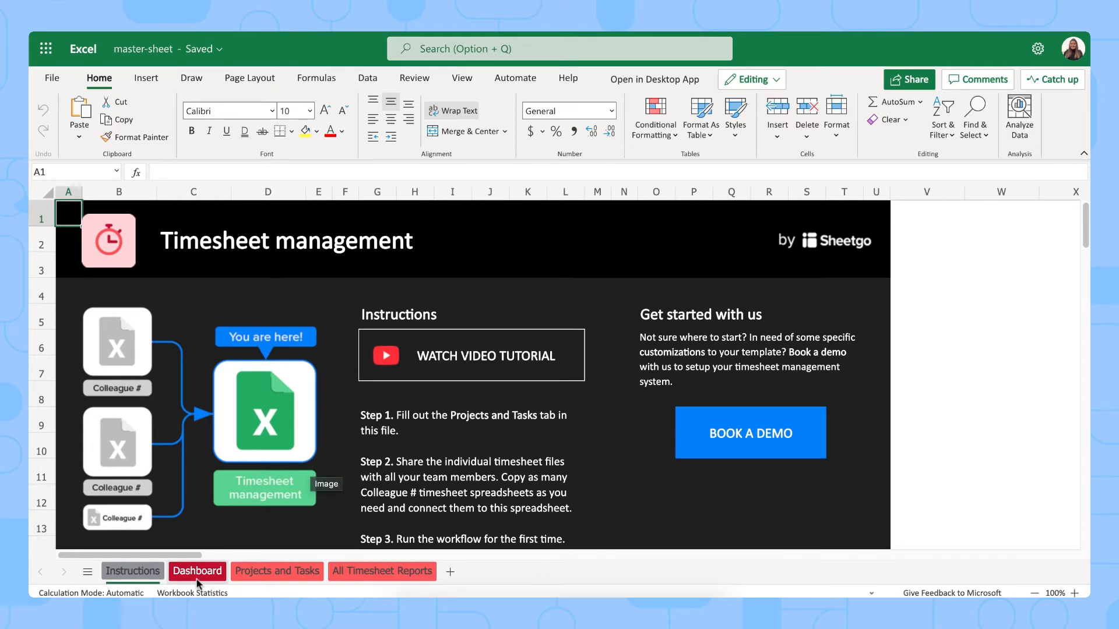
# View the Dashboard hours charts, then open the Projects and Tasks sheet
pyautogui.click(197, 572)
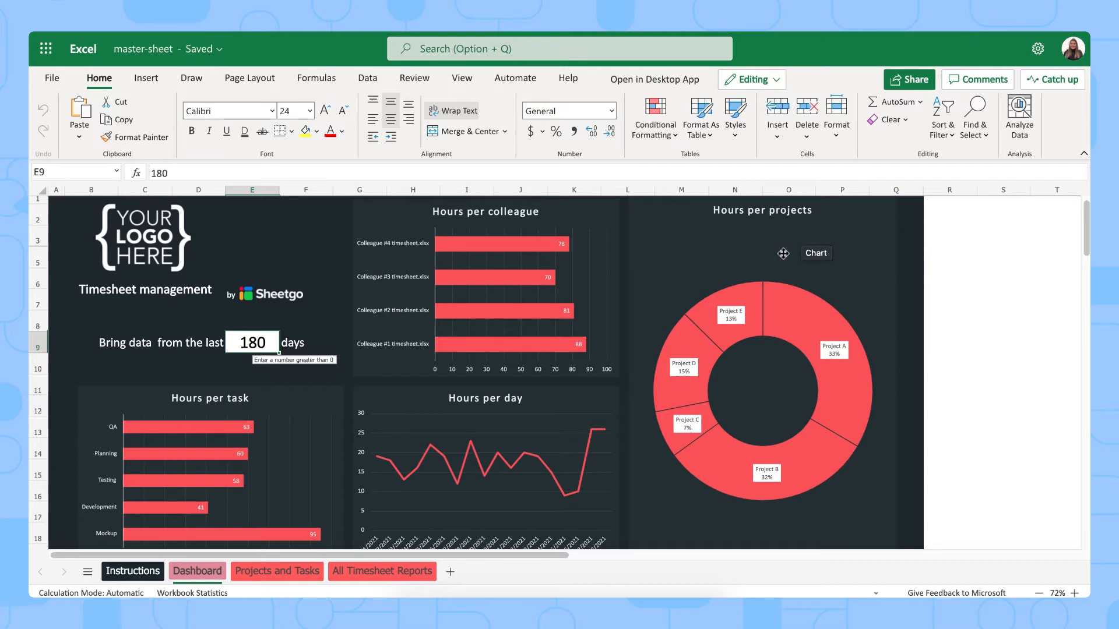
pyautogui.moveTo(227, 433)
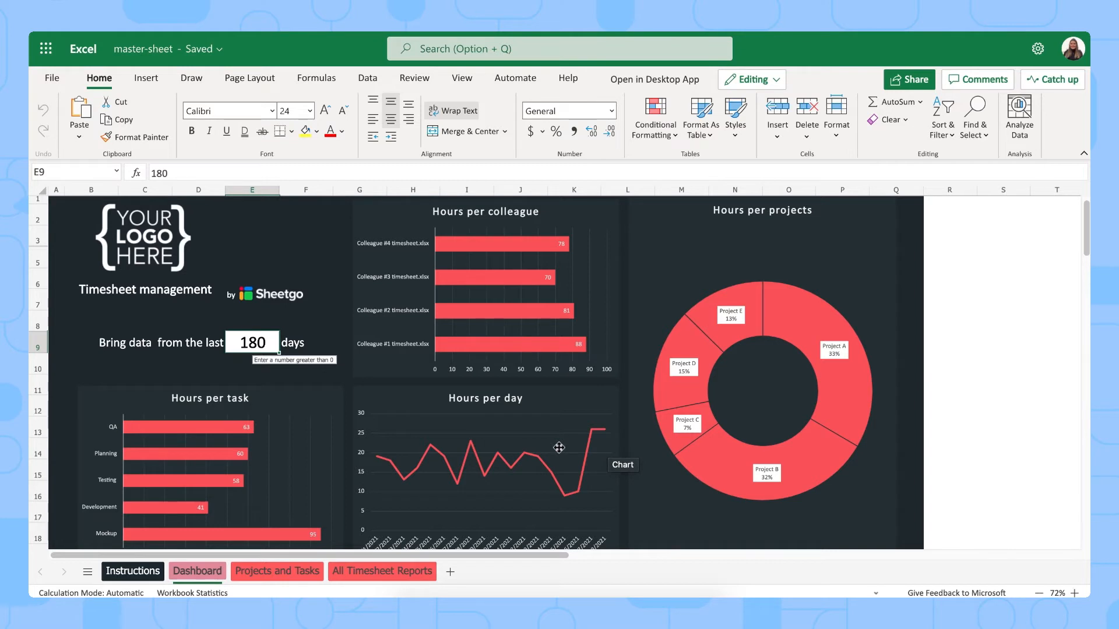
pyautogui.click(277, 571)
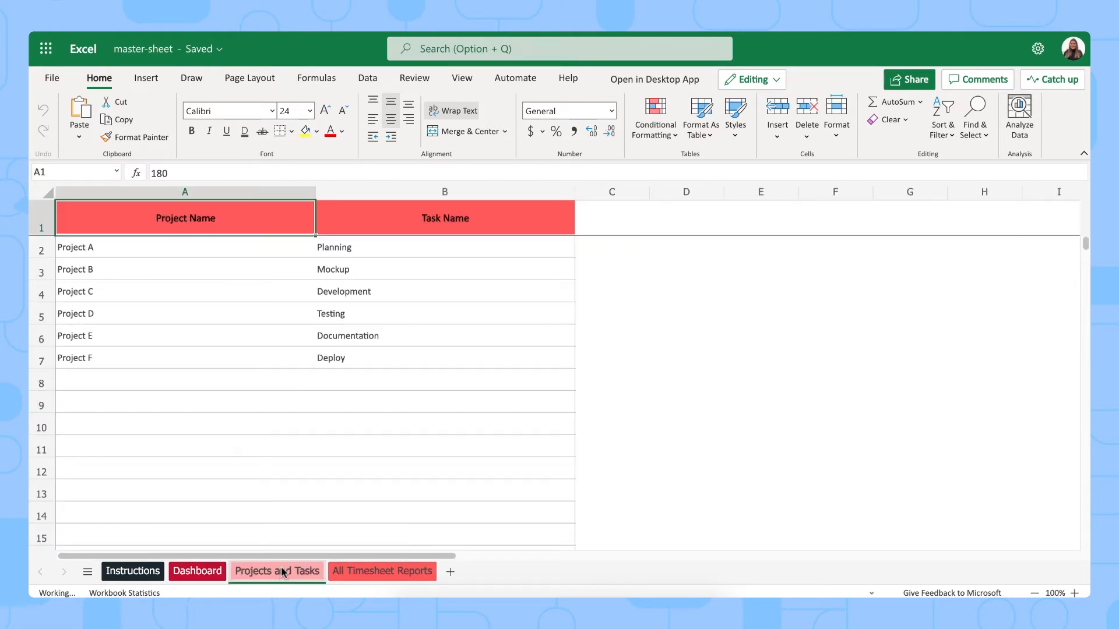
pyautogui.click(277, 571)
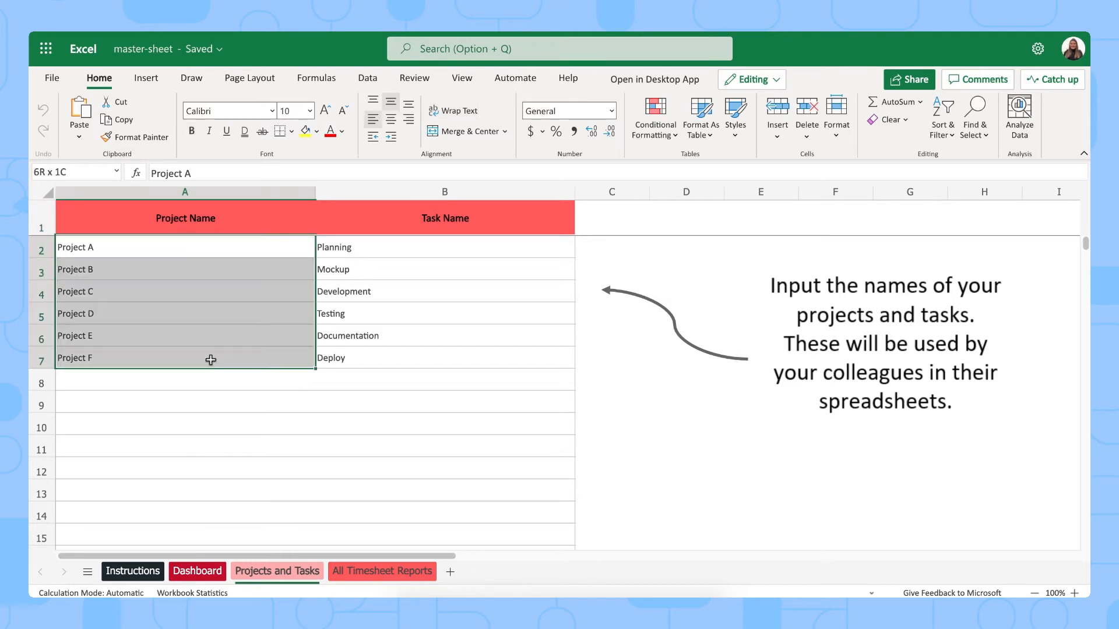
pyautogui.moveTo(185, 357); pyautogui.dragTo(185, 451)
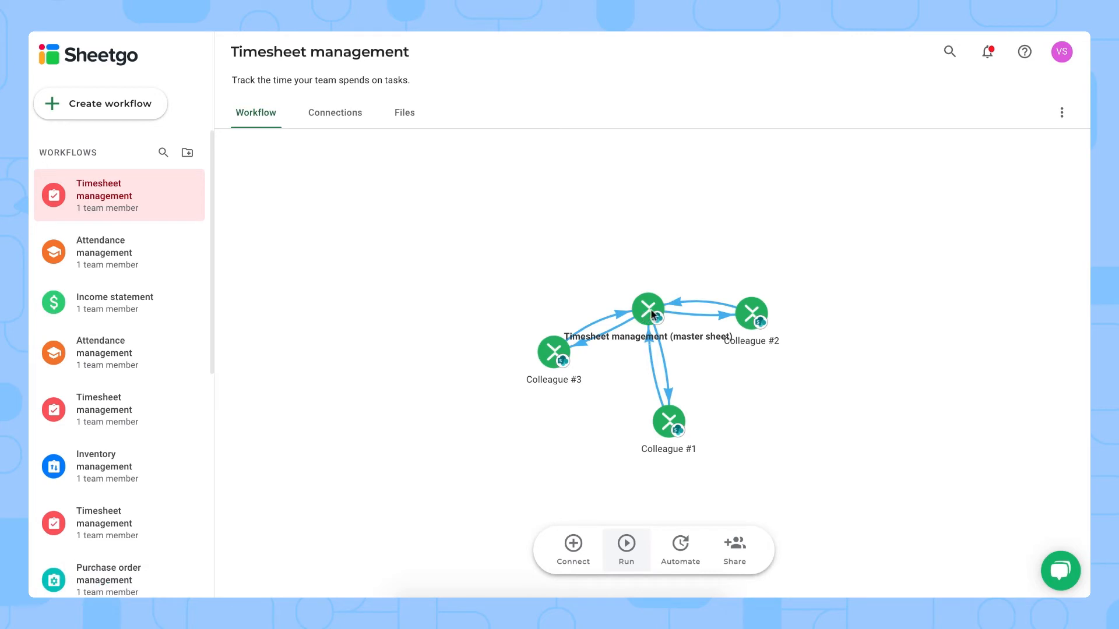
pyautogui.moveTo(566, 349)
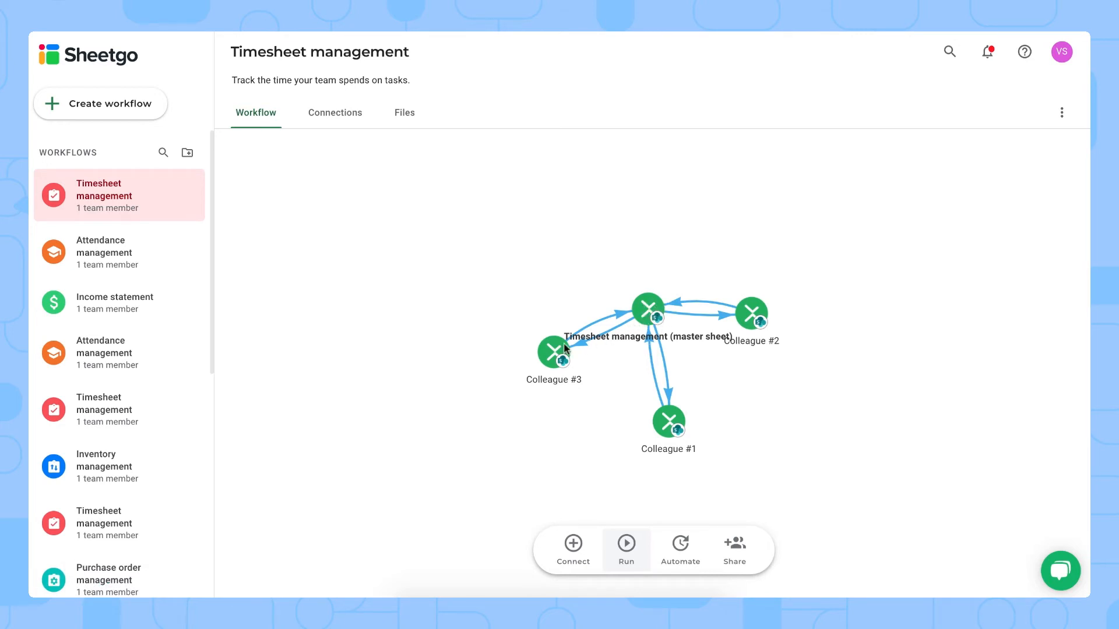
pyautogui.moveTo(695, 308)
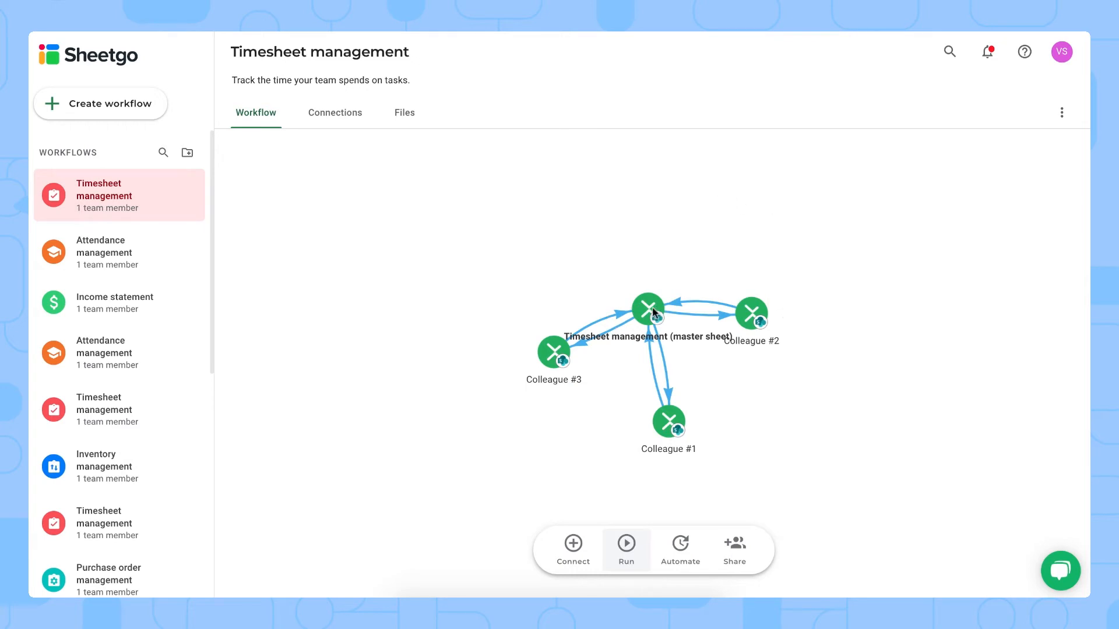
pyautogui.moveTo(641, 527)
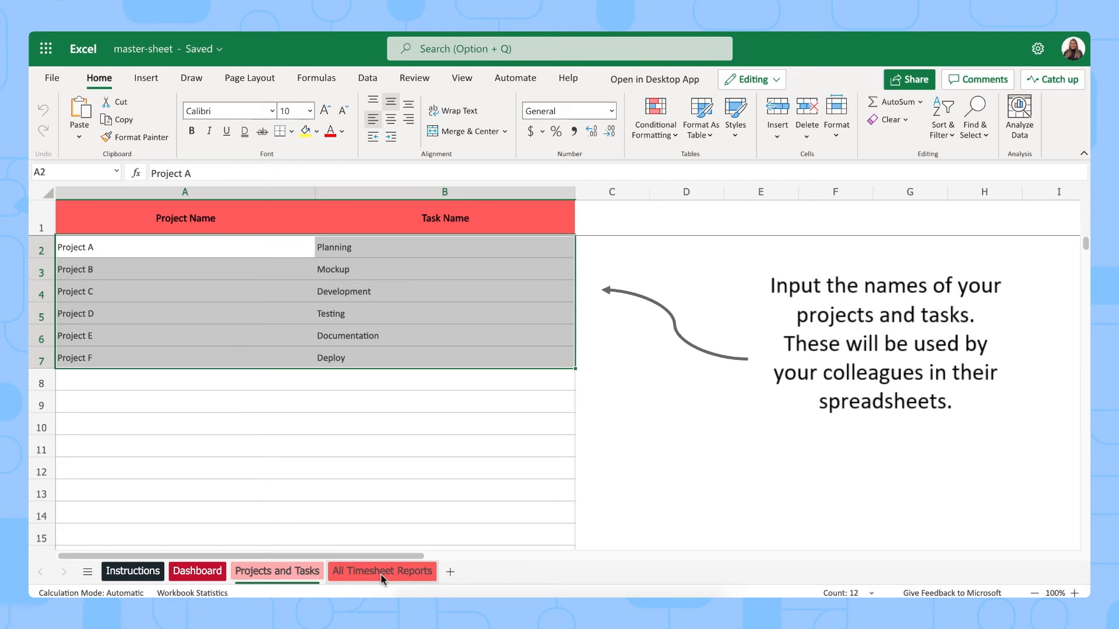
# Open the master sheet's All Timesheet Reports tab listing dated project and hour entries
pyautogui.click(381, 571)
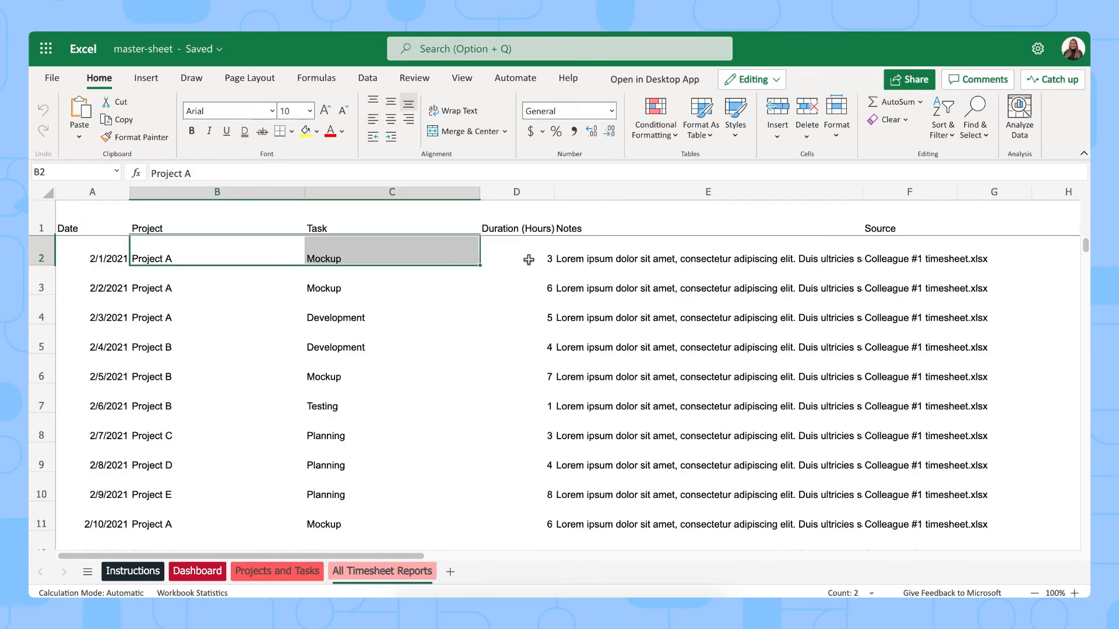
# Inspect cells D2 and E2 and the Source column, then return to Projects and Tasks
pyautogui.click(515, 258)
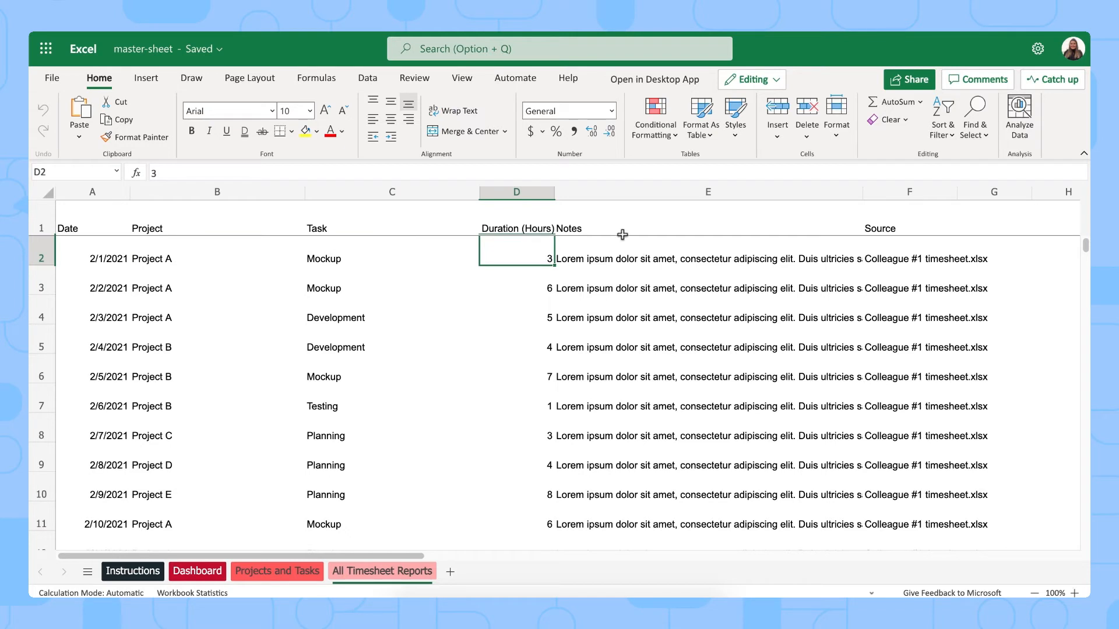
pyautogui.click(707, 258)
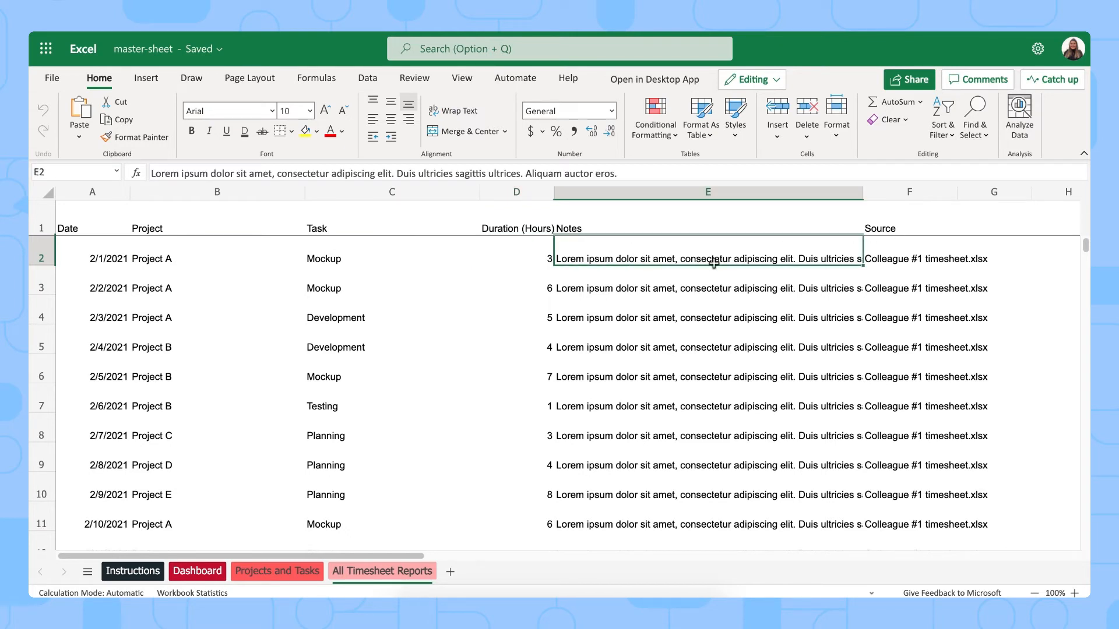
pyautogui.moveTo(371, 392)
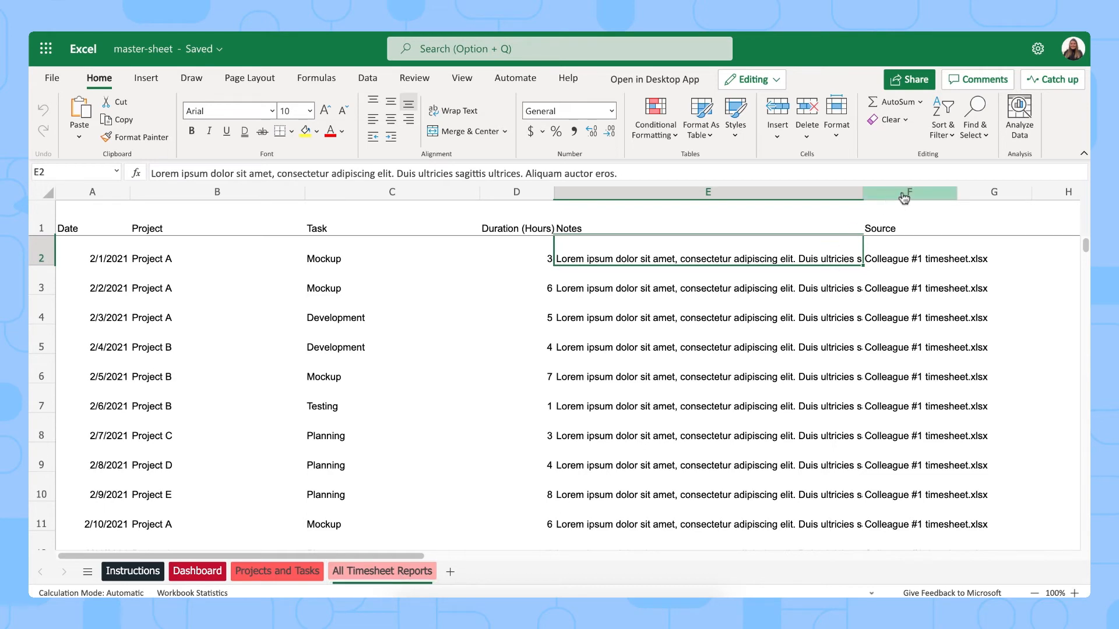
pyautogui.click(908, 192)
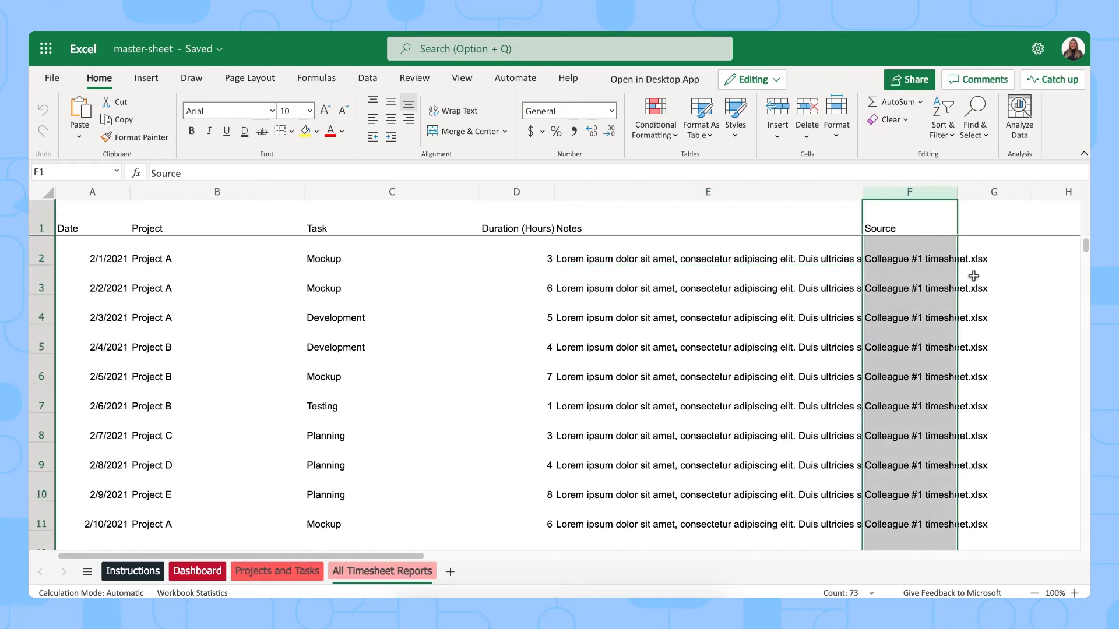
pyautogui.moveTo(912, 231)
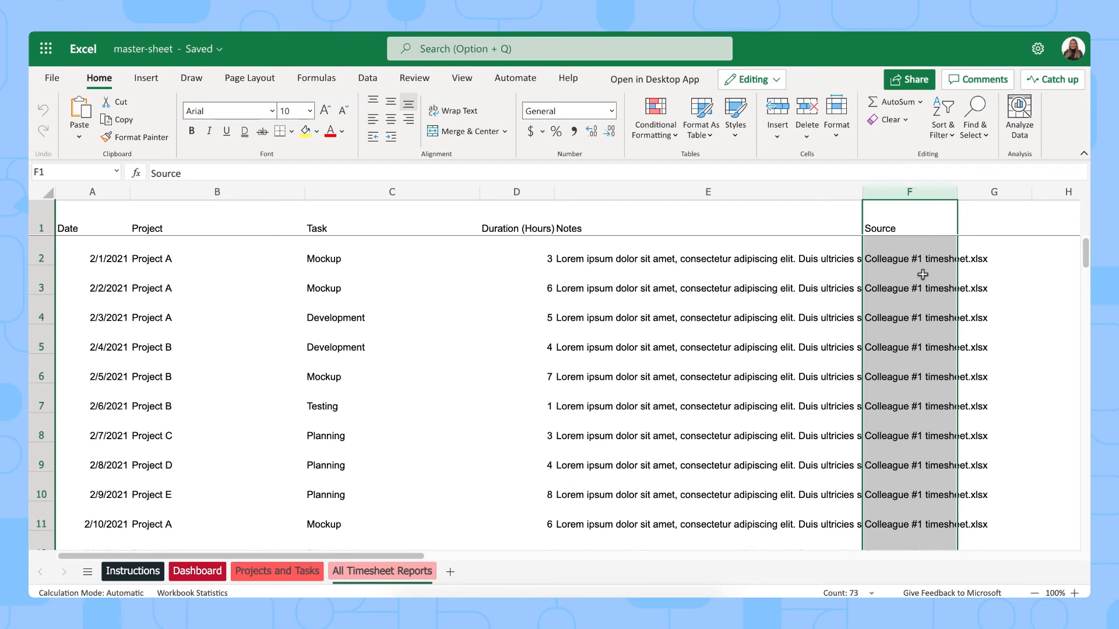
pyautogui.moveTo(182, 267)
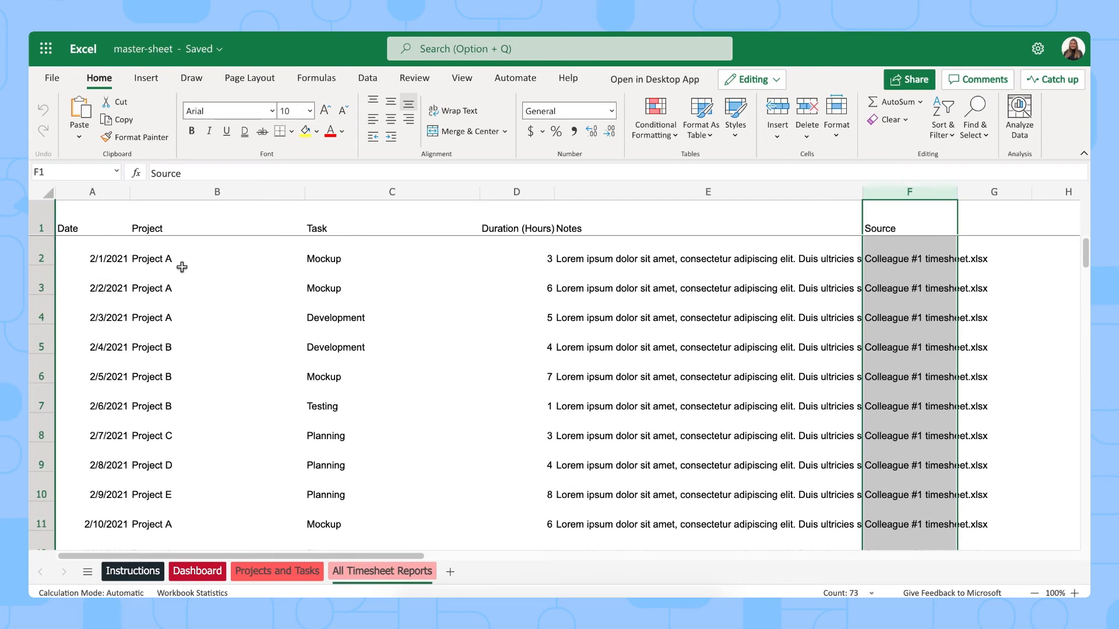
pyautogui.click(276, 571)
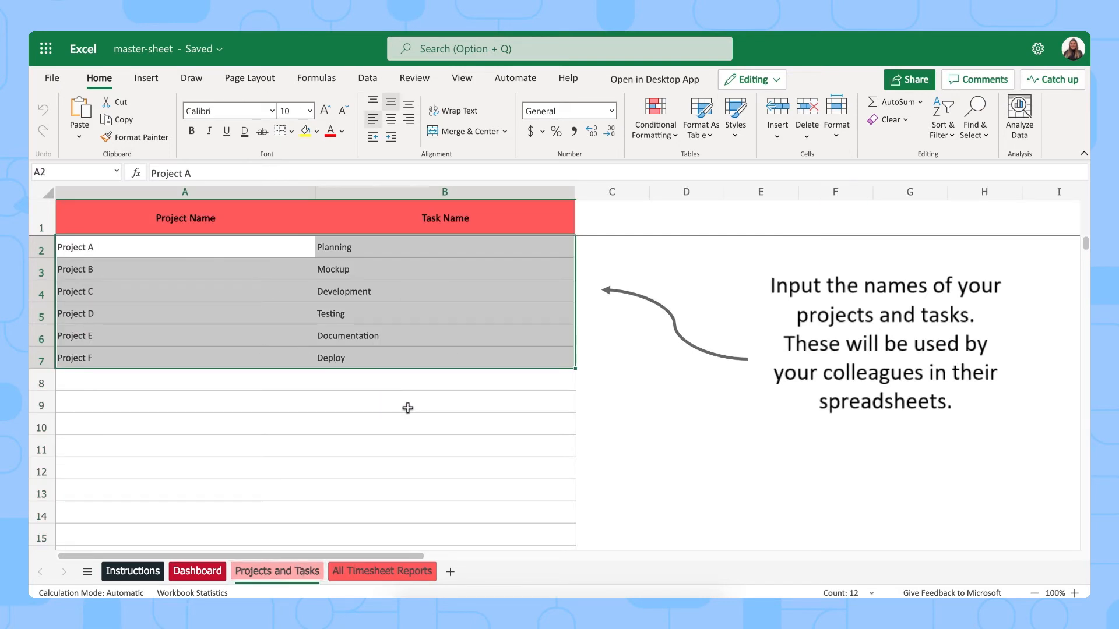
pyautogui.moveTo(375, 53)
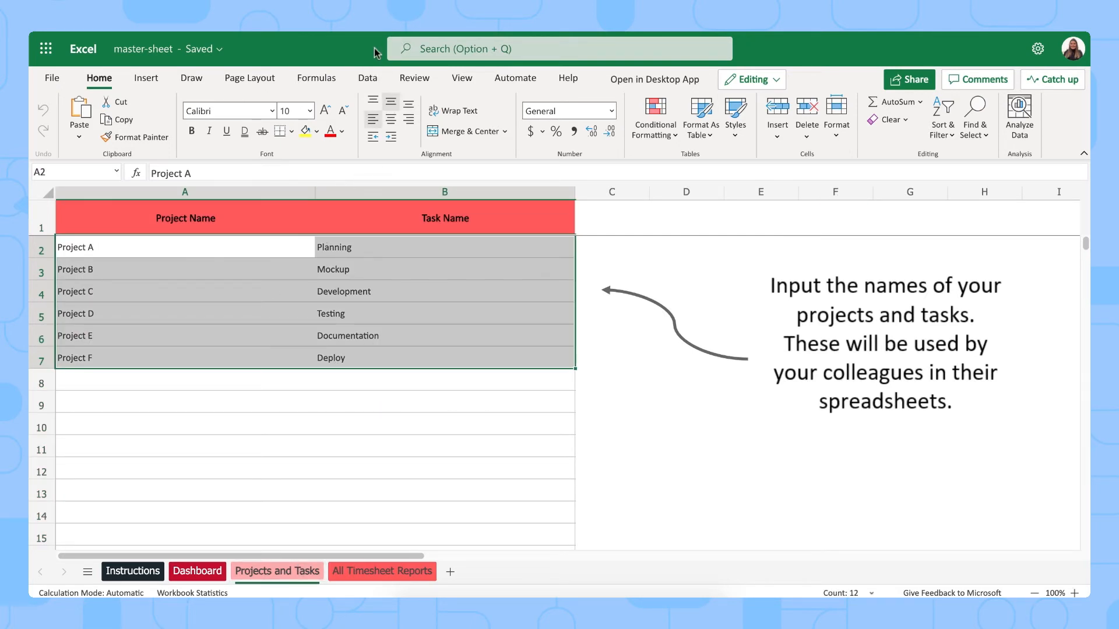
pyautogui.click(381, 571)
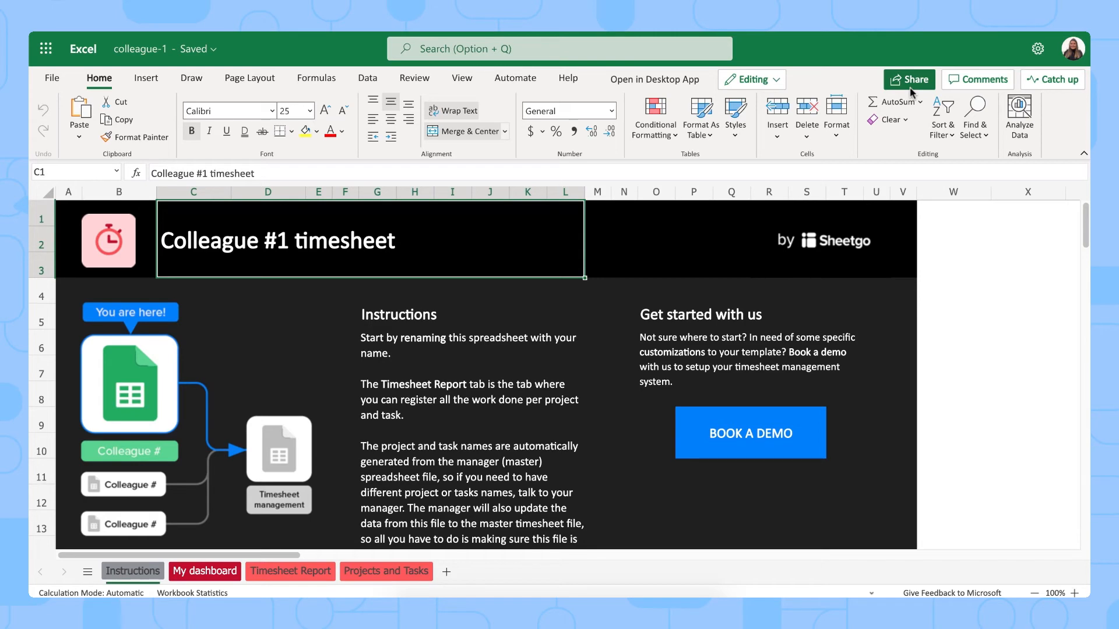
pyautogui.moveTo(644, 84)
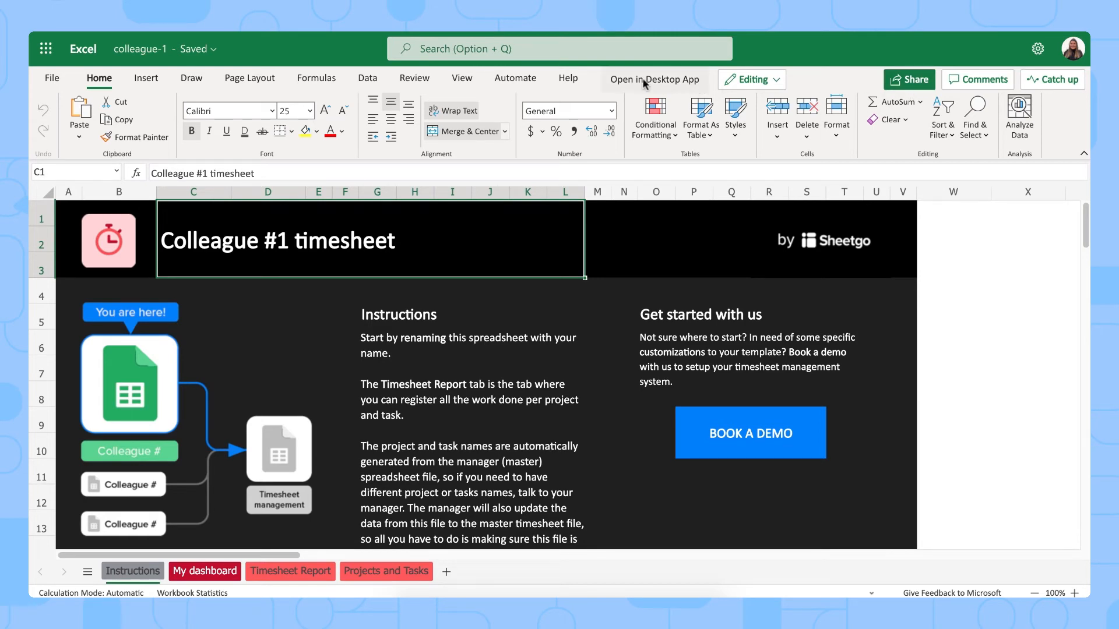
# Open the Colleague #1 timesheet workbook in the desktop Excel app
pyautogui.click(653, 79)
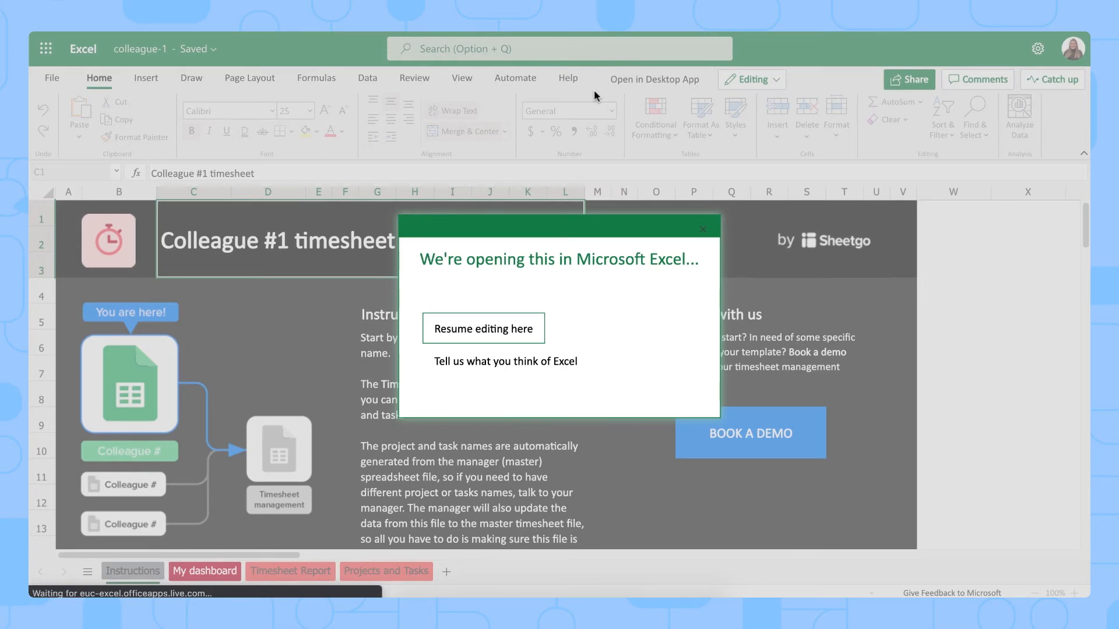
# Browse Colleague #1's My dashboard, Timesheet Report and Projects and Tasks sheets in desktop Excel
pyautogui.click(483, 329)
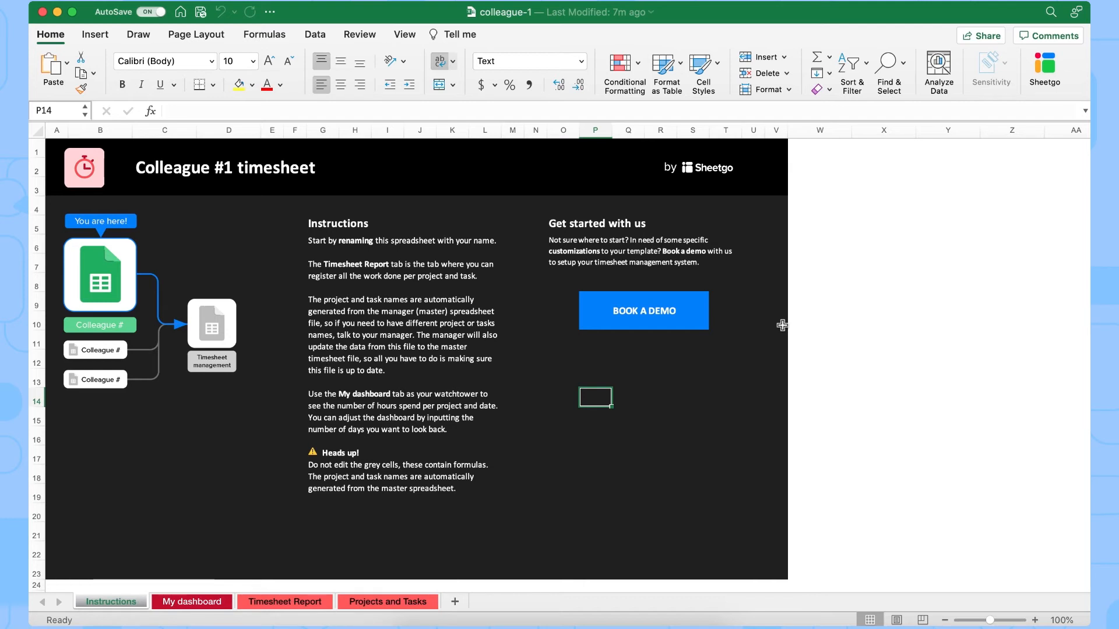
pyautogui.moveTo(246, 164)
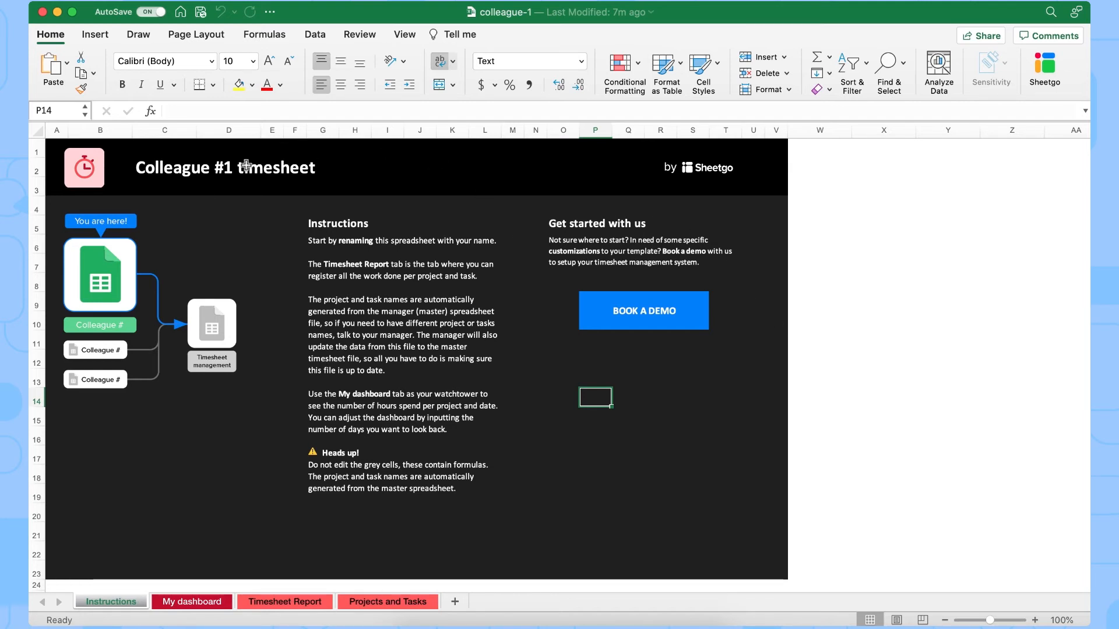
pyautogui.moveTo(259, 437)
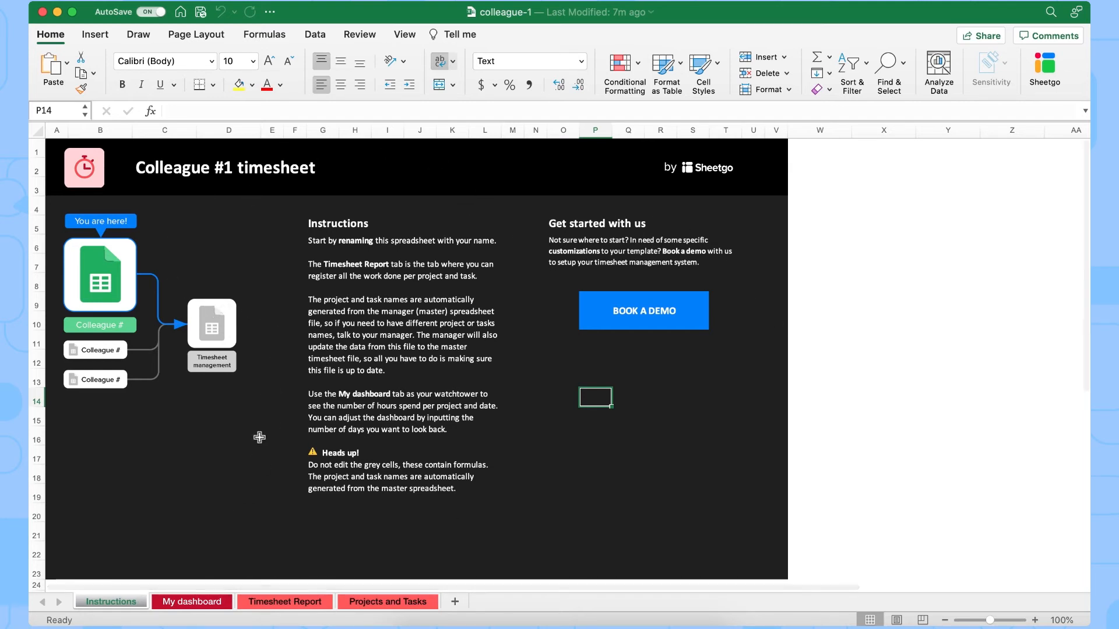
pyautogui.click(190, 602)
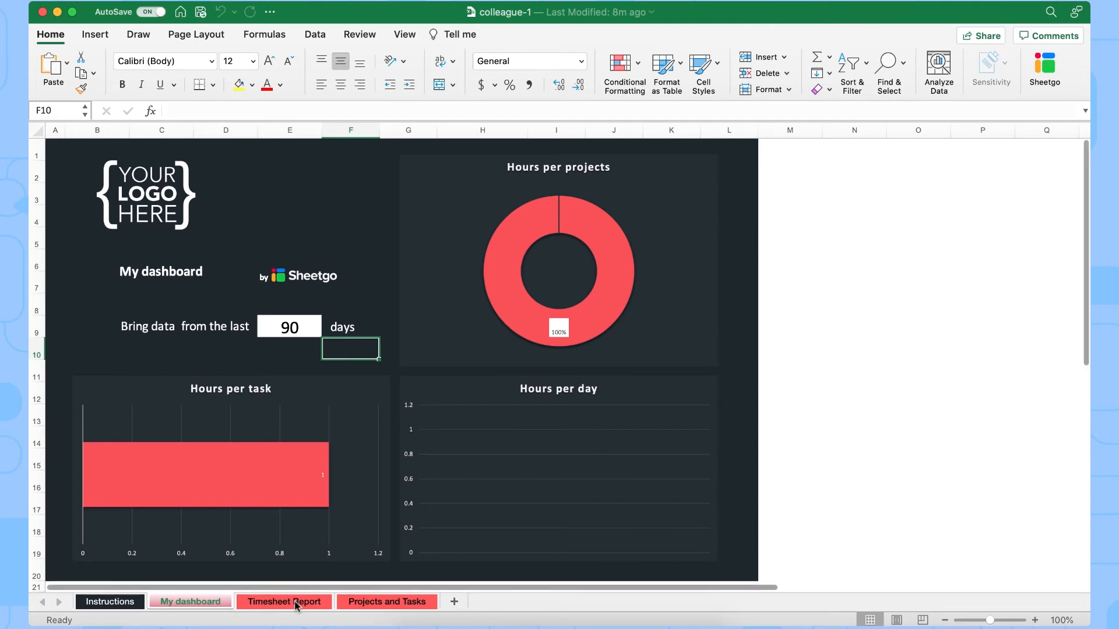
pyautogui.click(284, 602)
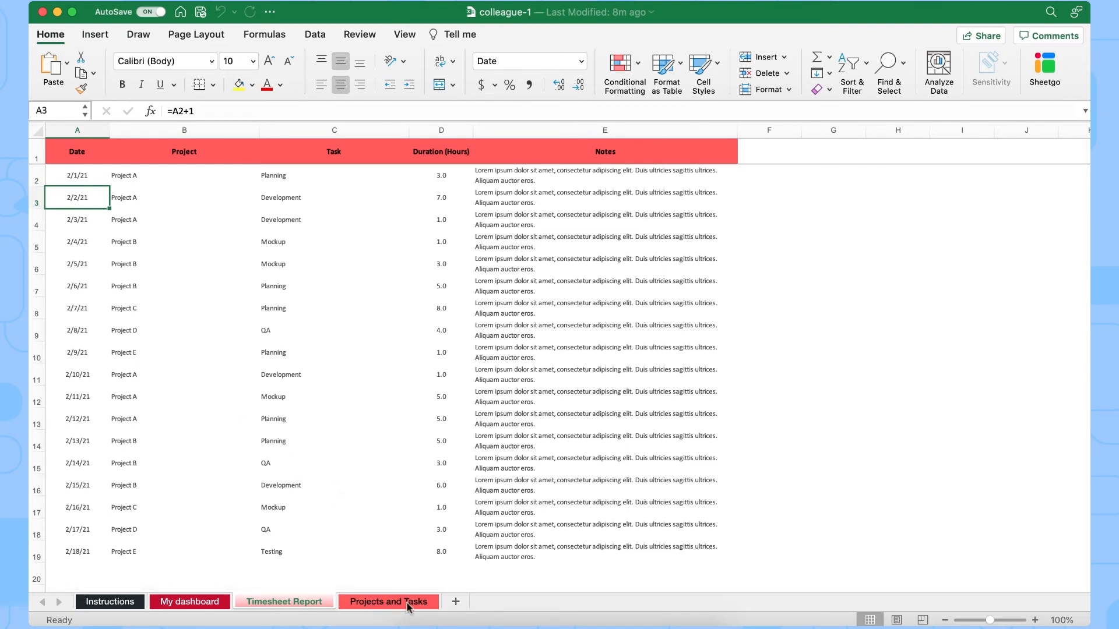
pyautogui.click(388, 601)
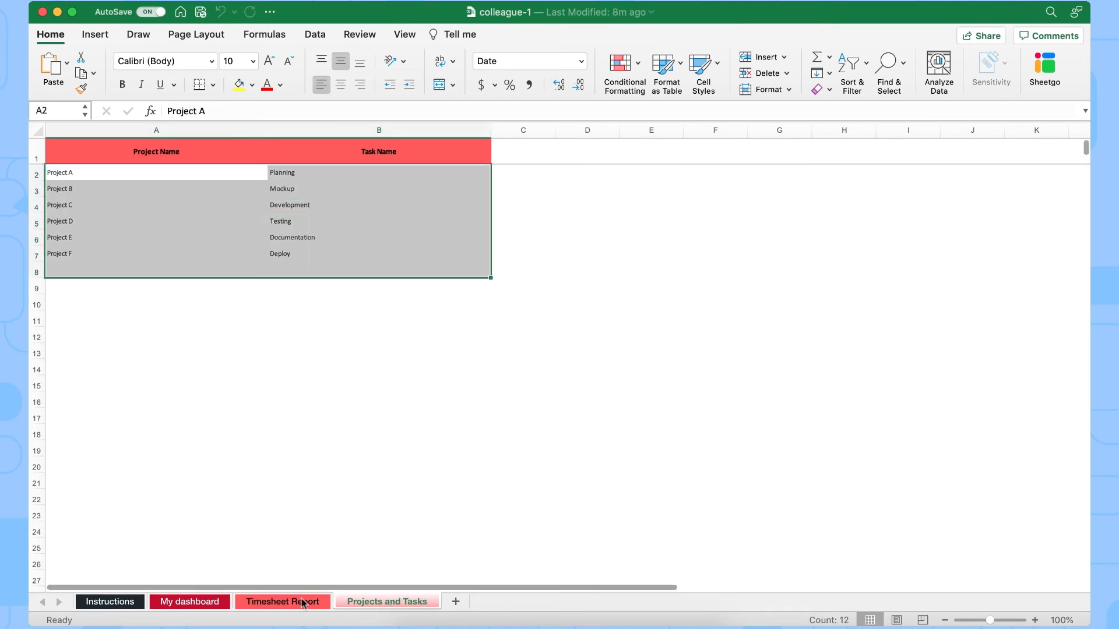
pyautogui.click(283, 602)
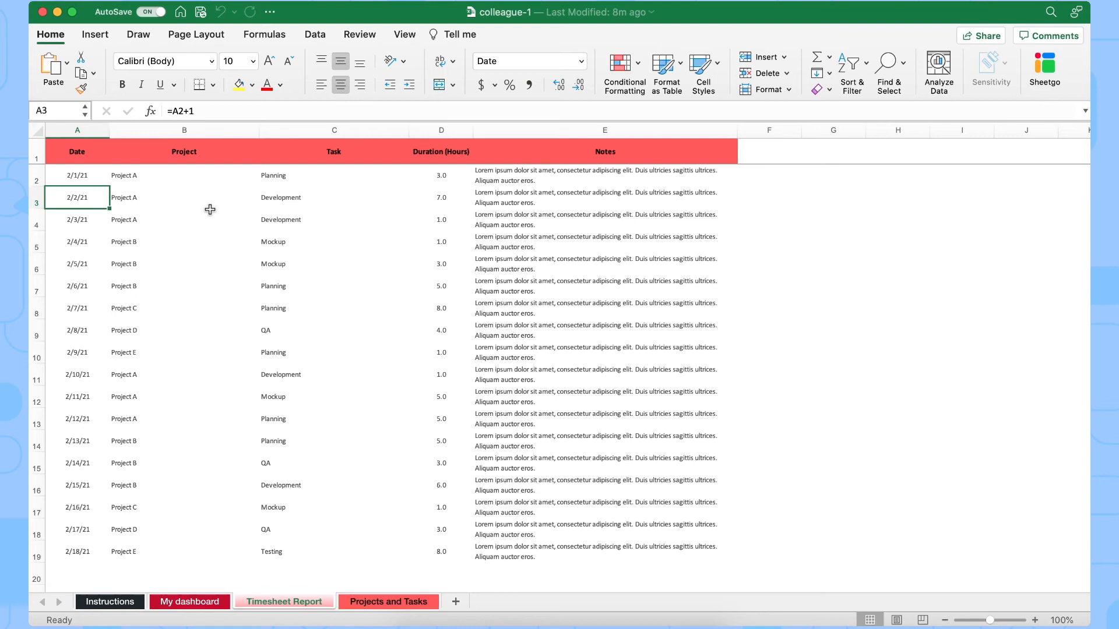
pyautogui.moveTo(441, 177)
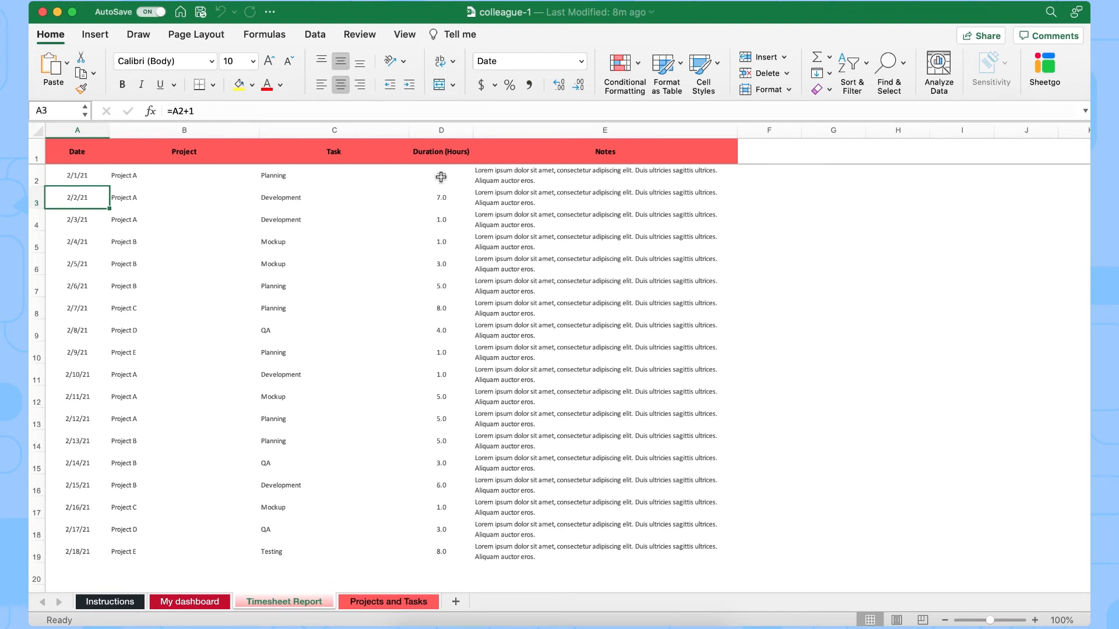
pyautogui.click(605, 241)
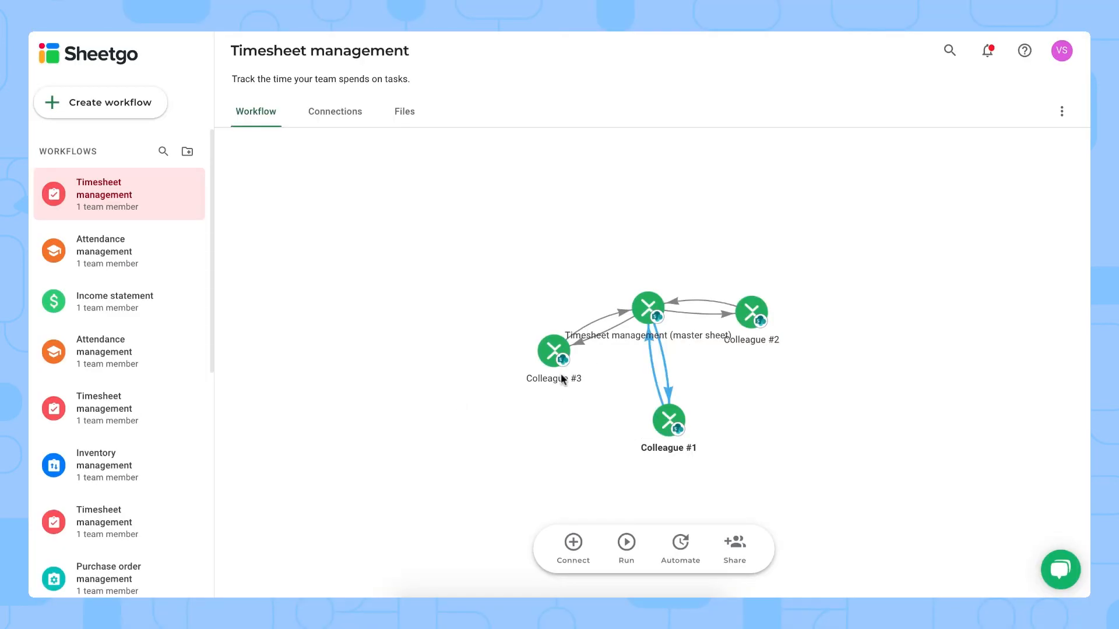
pyautogui.moveTo(746, 335)
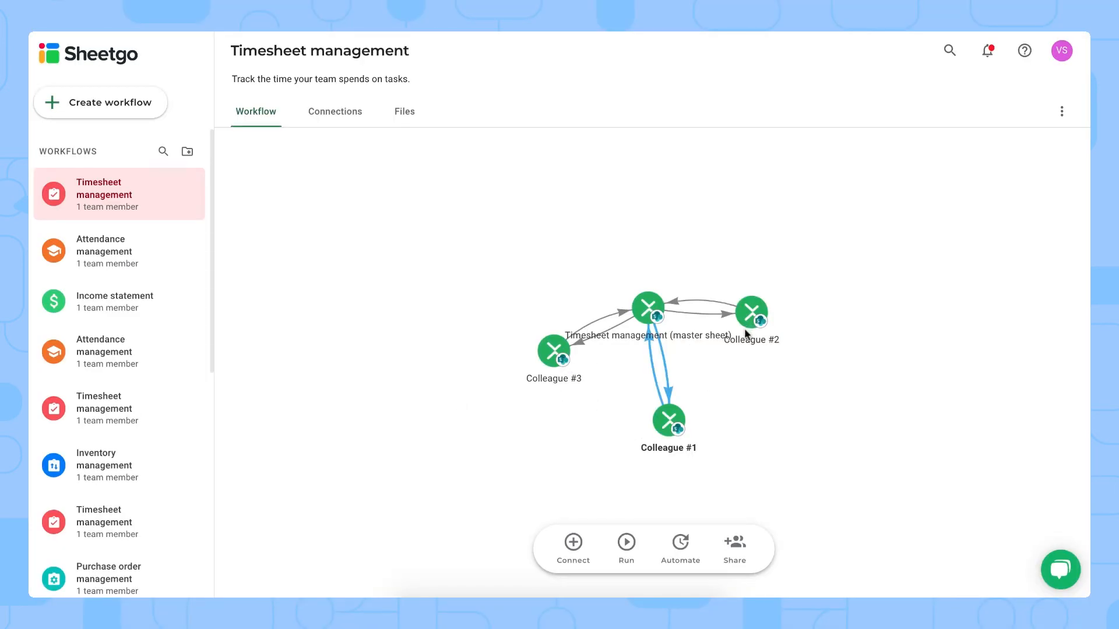
pyautogui.moveTo(626, 543)
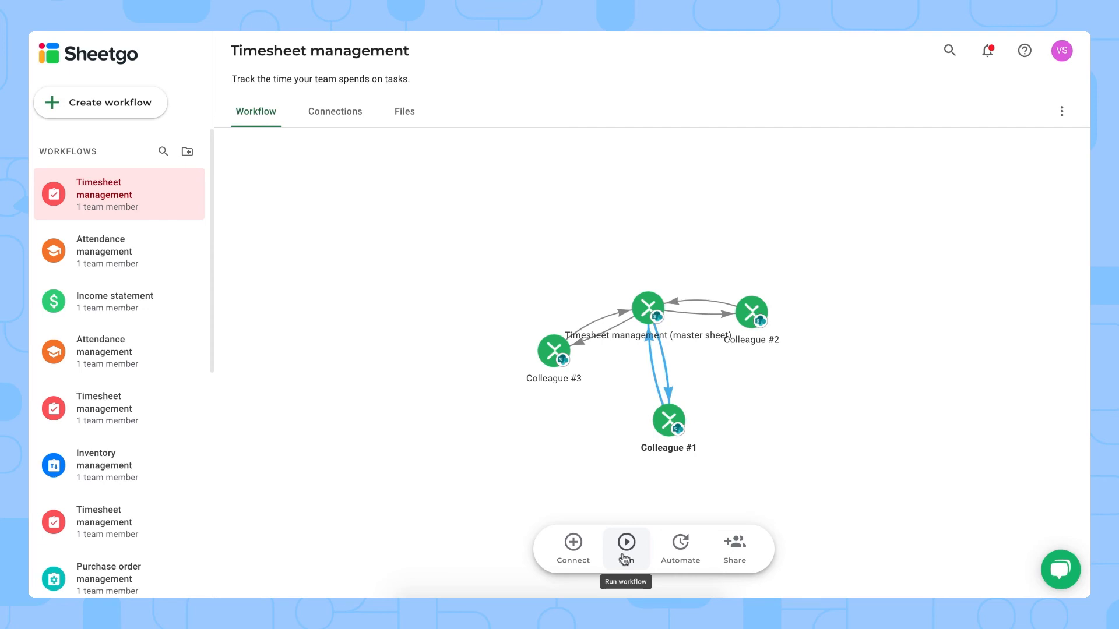
pyautogui.moveTo(679, 549)
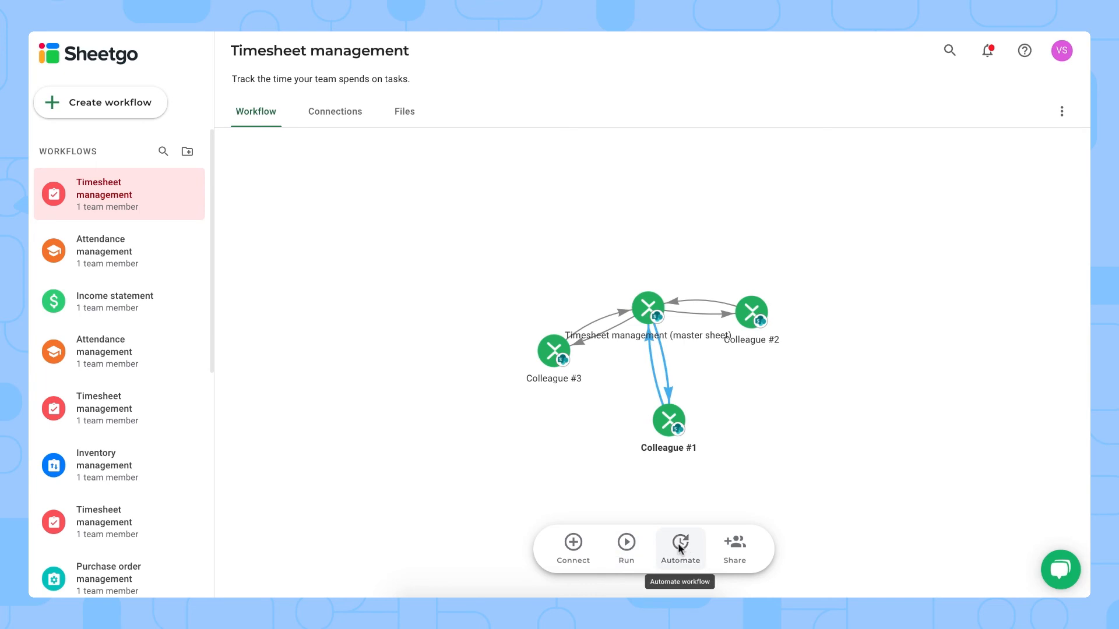
# Set a once-a-day, 1:00–2:00 PM, Monday-only update schedule, then close Schedule settings
pyautogui.click(678, 543)
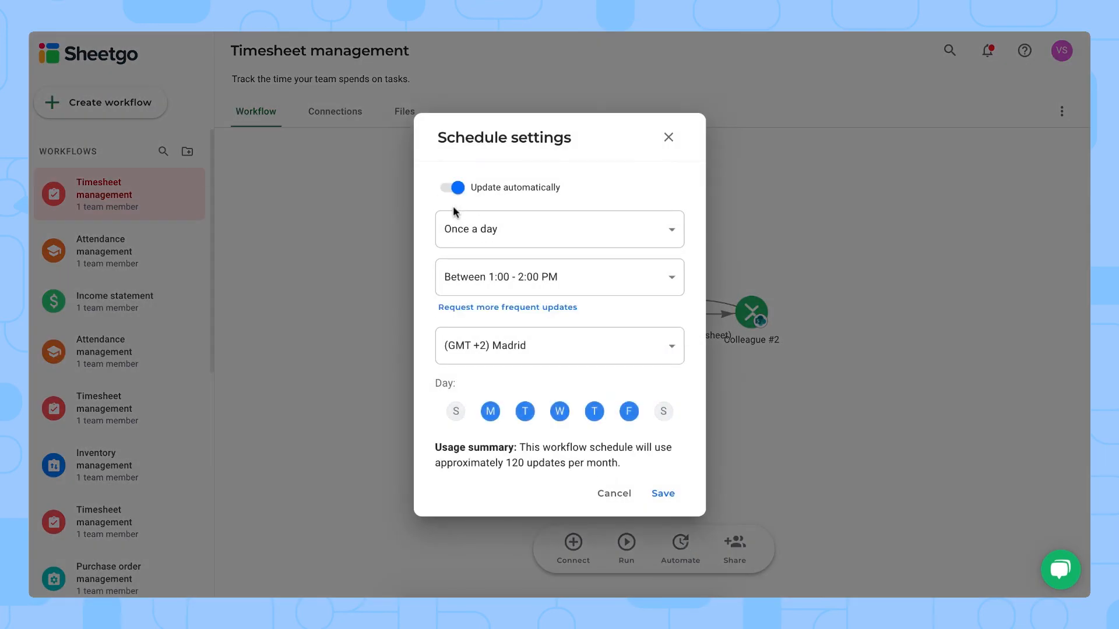
pyautogui.click(559, 229)
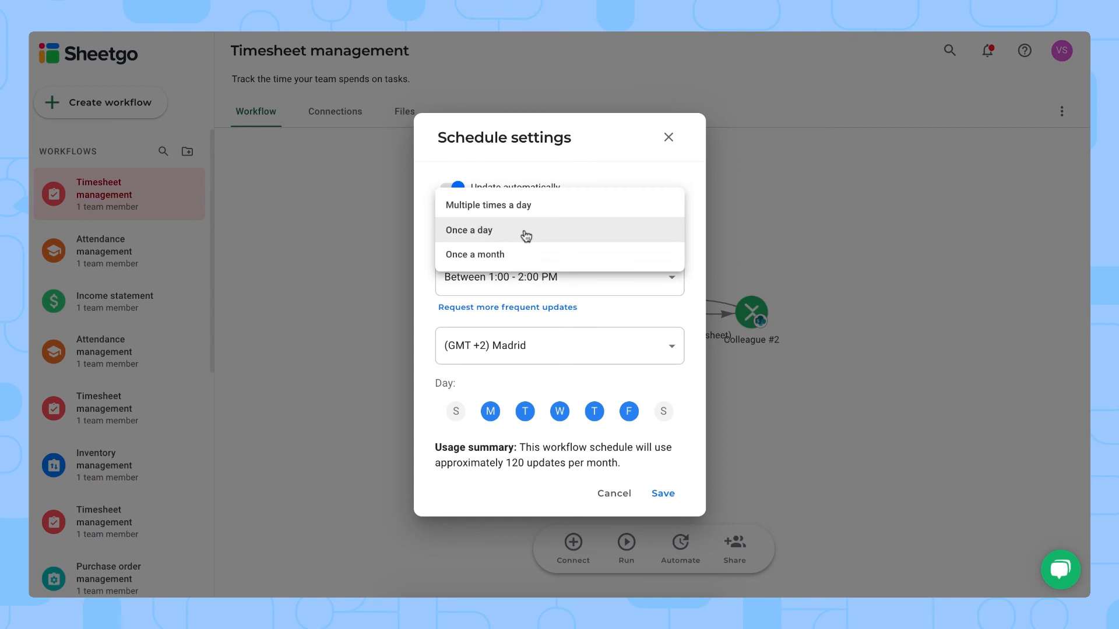
pyautogui.moveTo(556, 239)
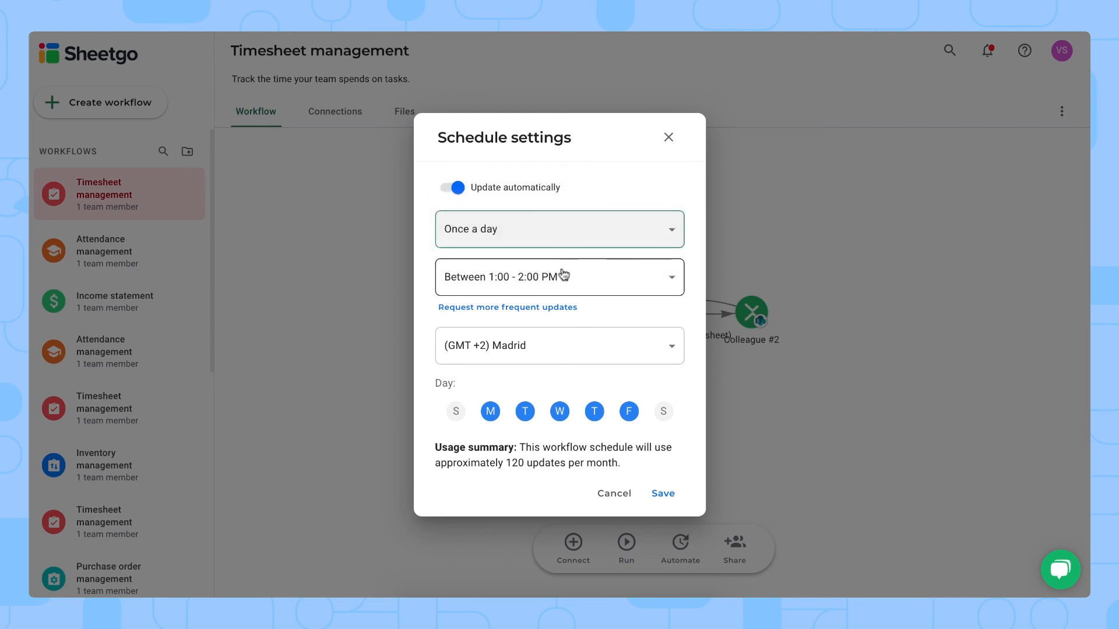
pyautogui.click(558, 277)
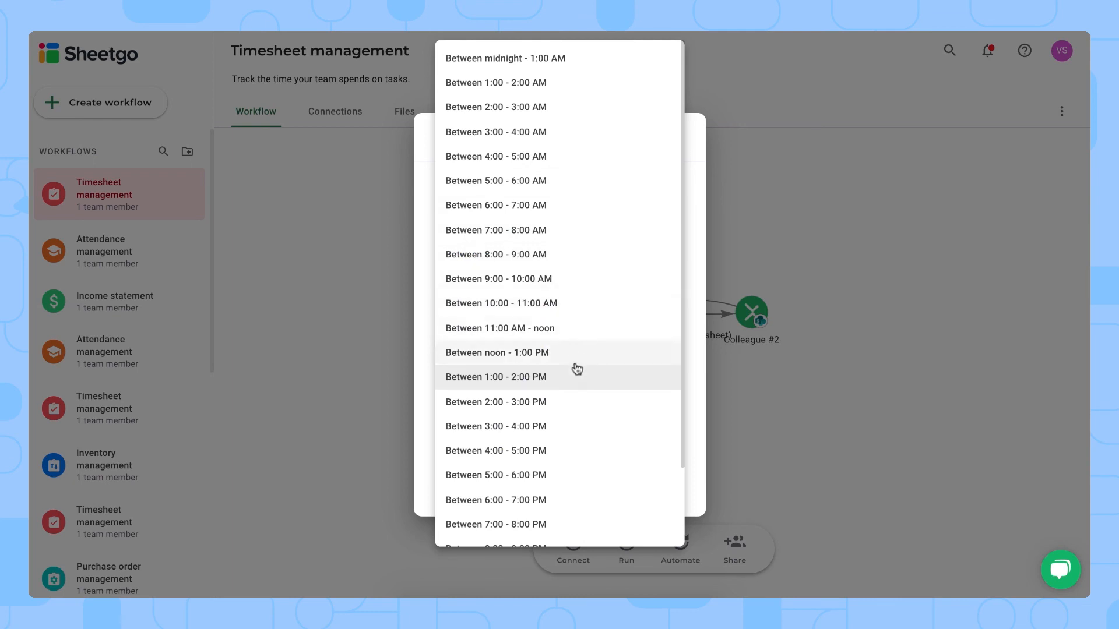
pyautogui.moveTo(573, 377)
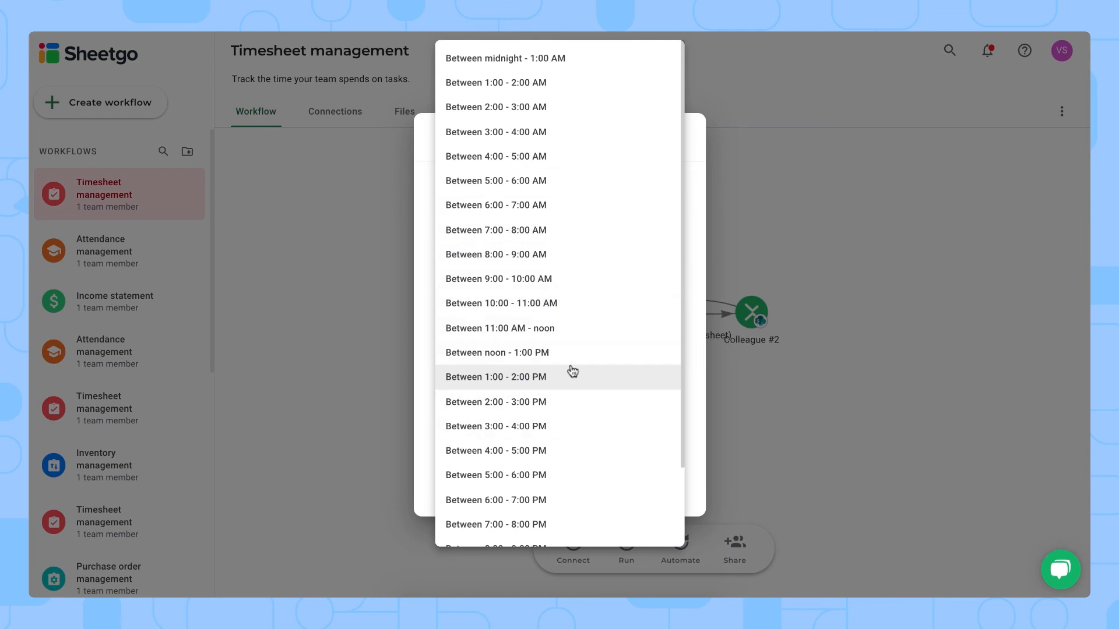
pyautogui.moveTo(547, 258)
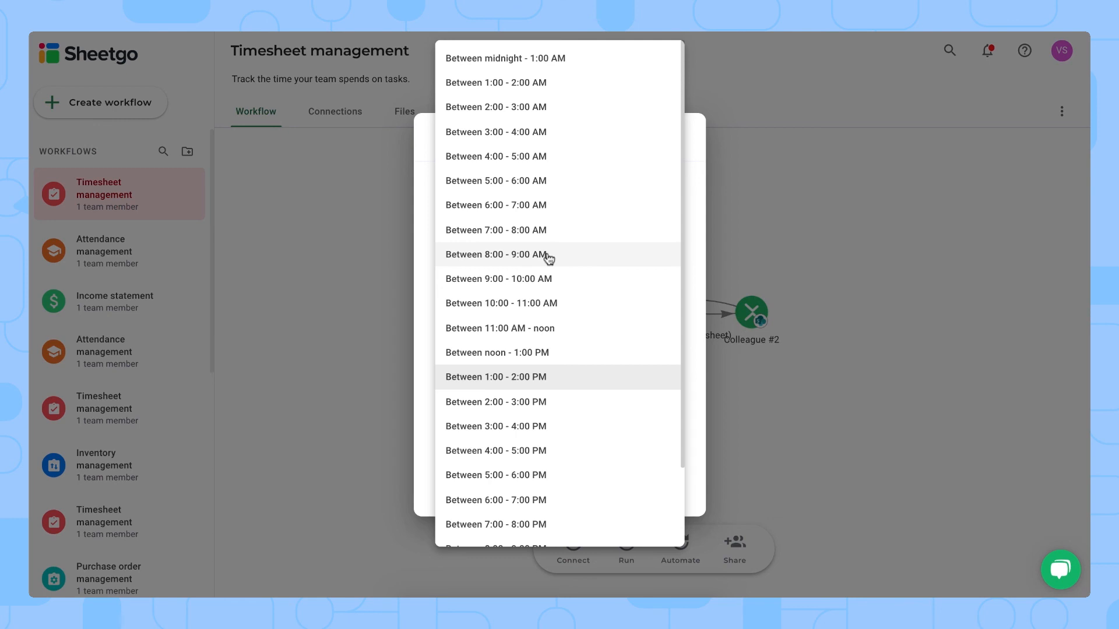
pyautogui.click(496, 377)
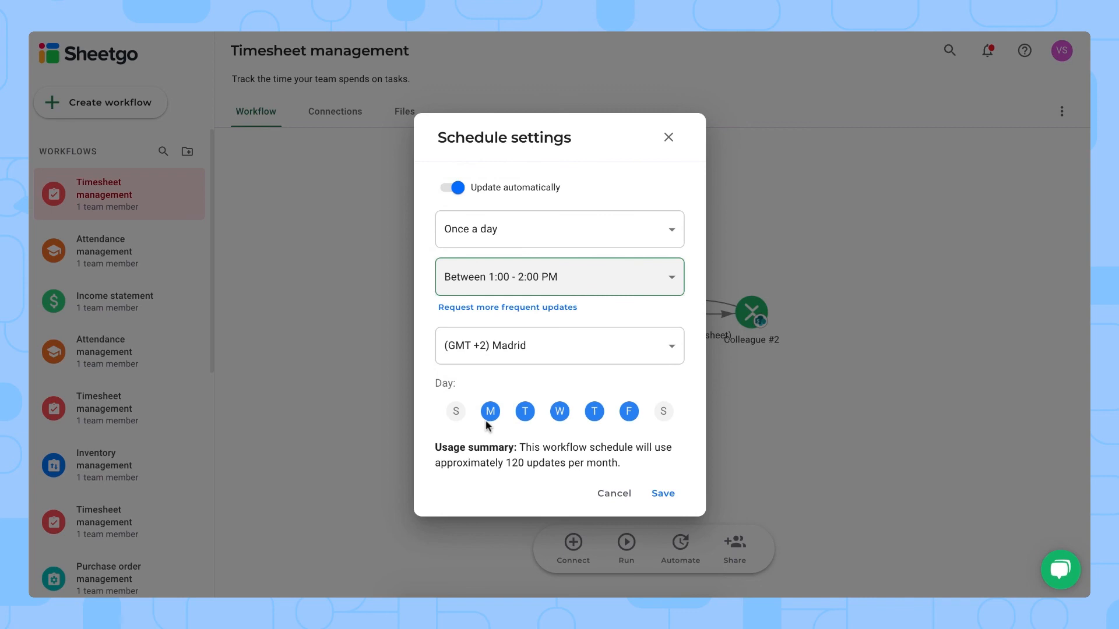
pyautogui.moveTo(525, 411)
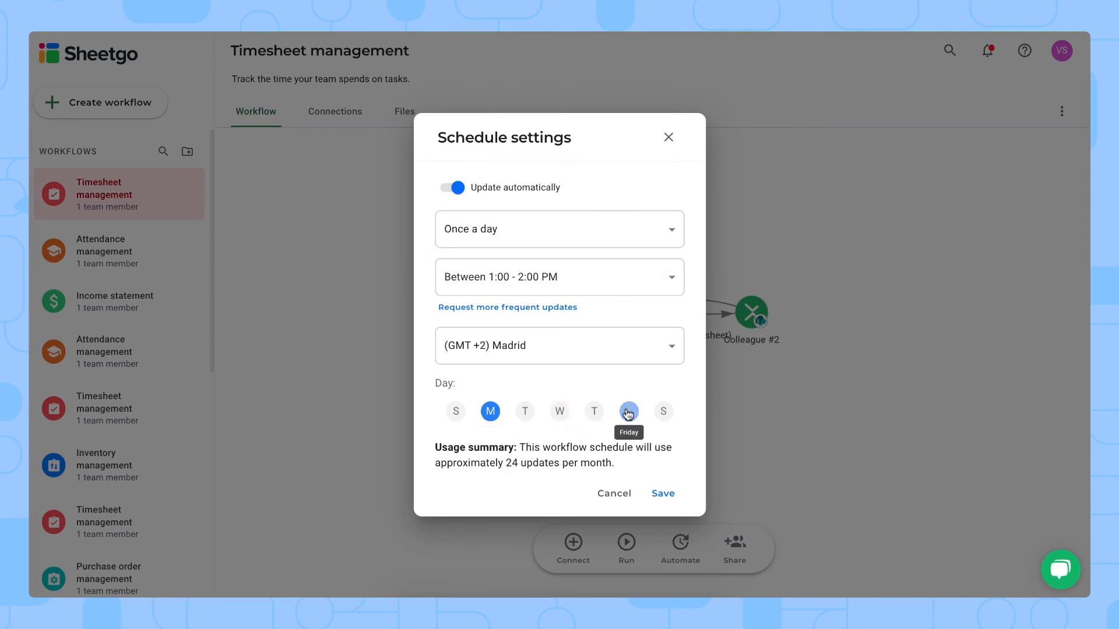
pyautogui.moveTo(598, 436)
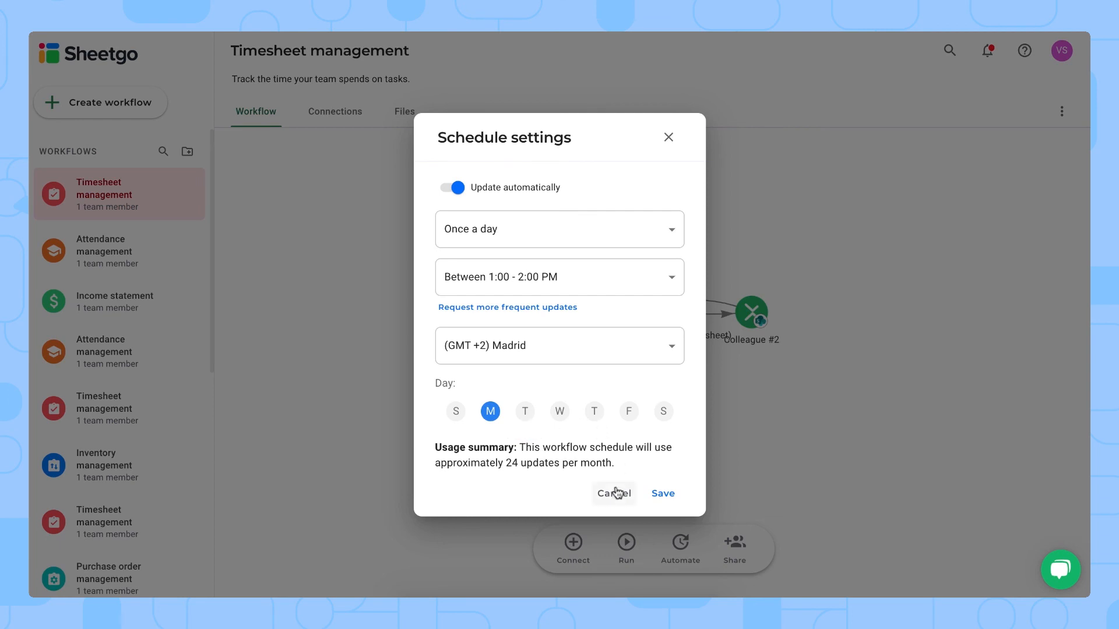
pyautogui.click(612, 493)
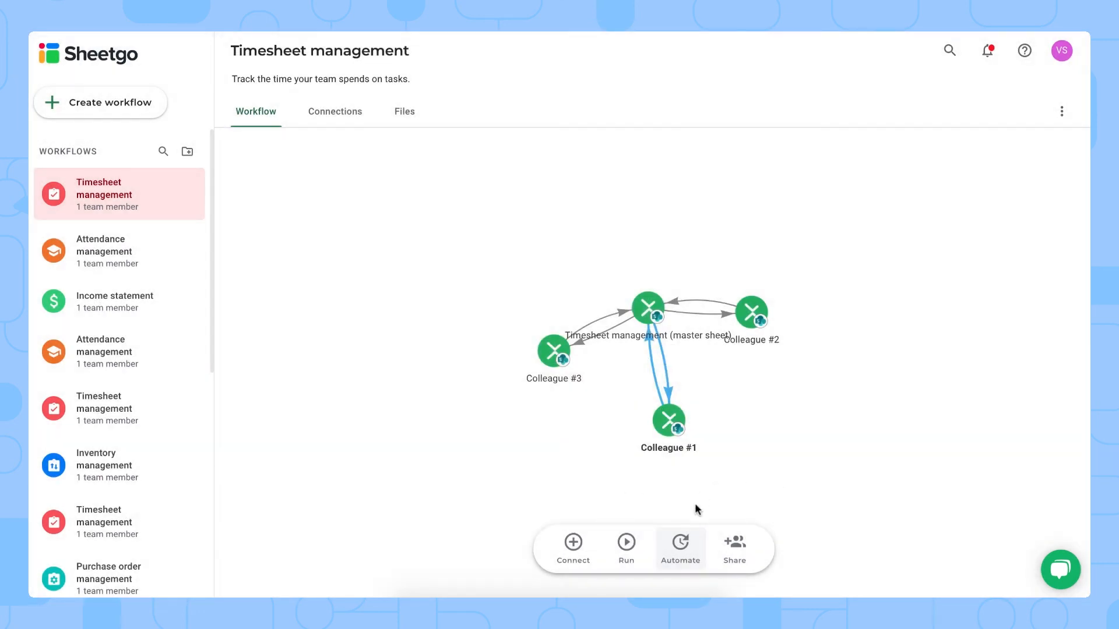
pyautogui.moveTo(735, 548)
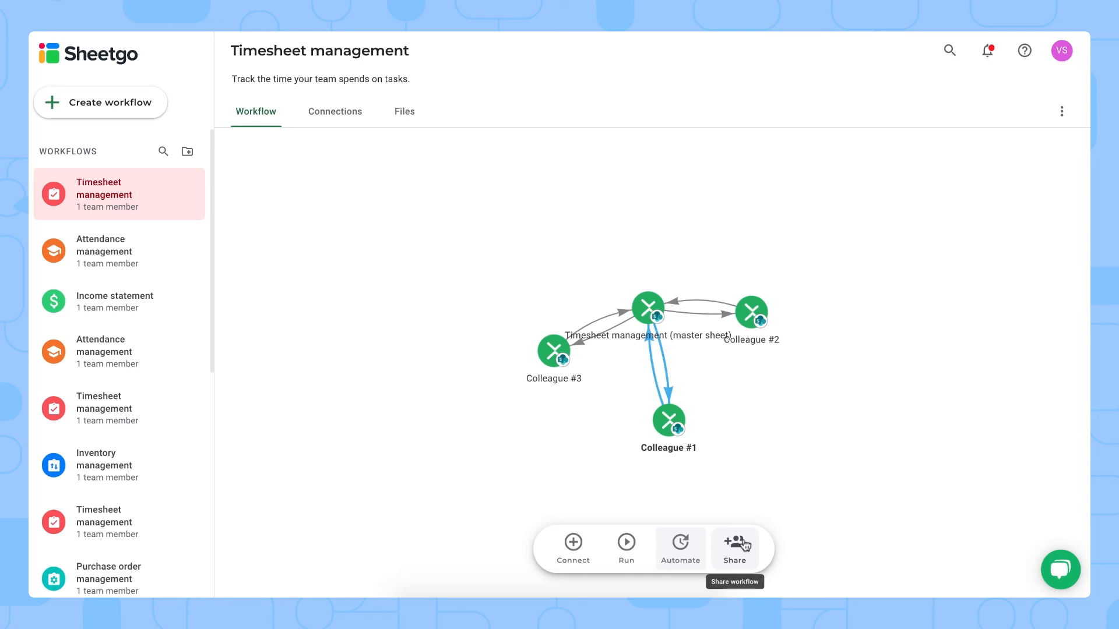
pyautogui.moveTo(742, 550)
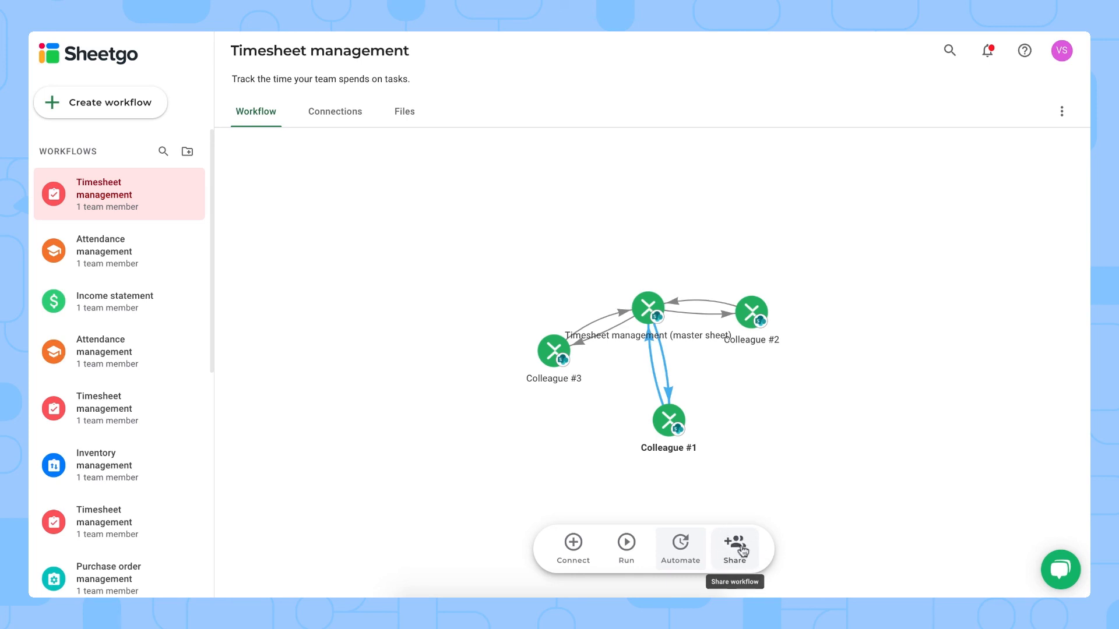